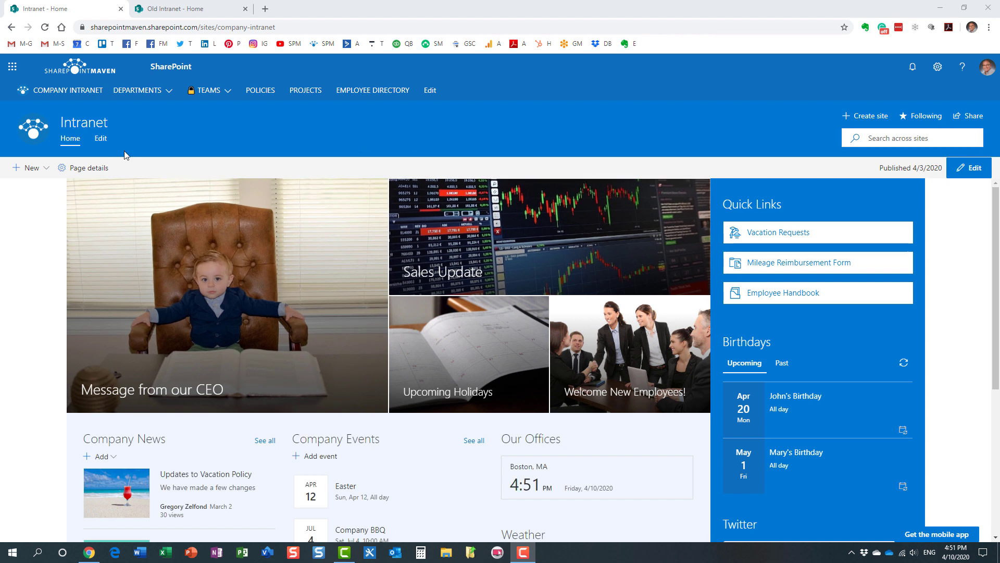
{"action": "mouse_move", "coordinate": [157, 136]}
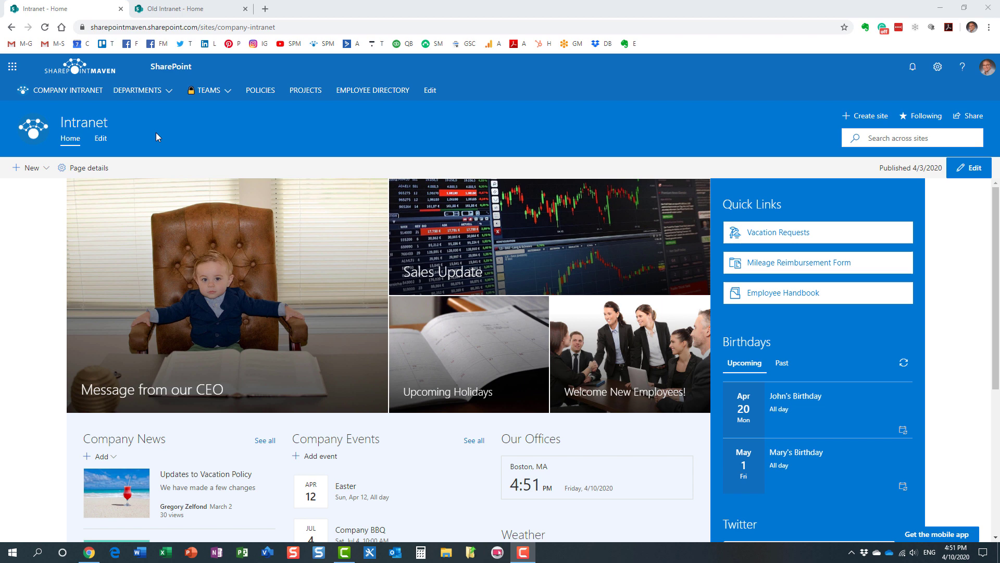
{"action": "mouse_move", "coordinate": [135, 136]}
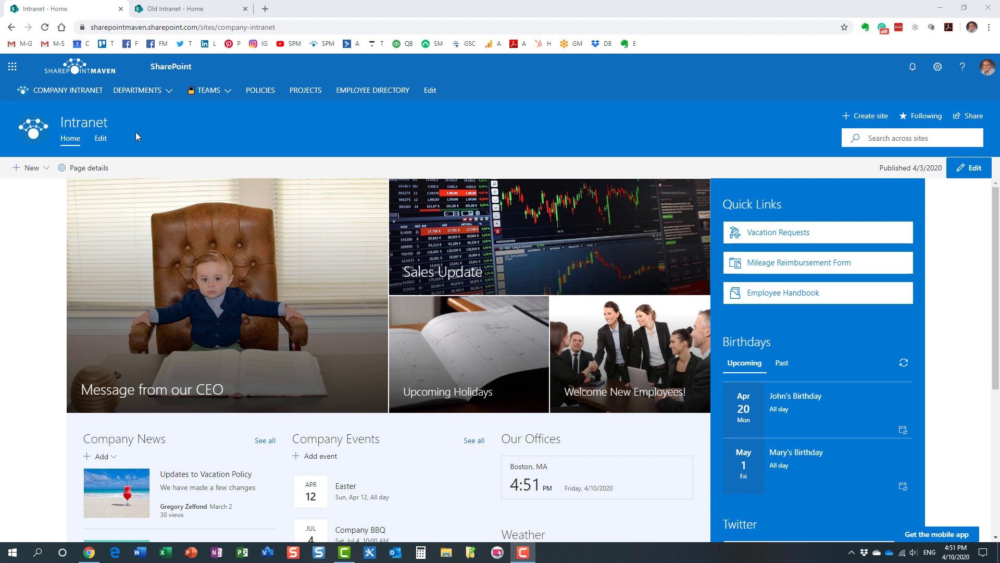
Step: Go from the Microsoft 365 admin area to the SharePoint admin center's Active sites list
{"action": "left_click", "coordinate": [12, 66]}
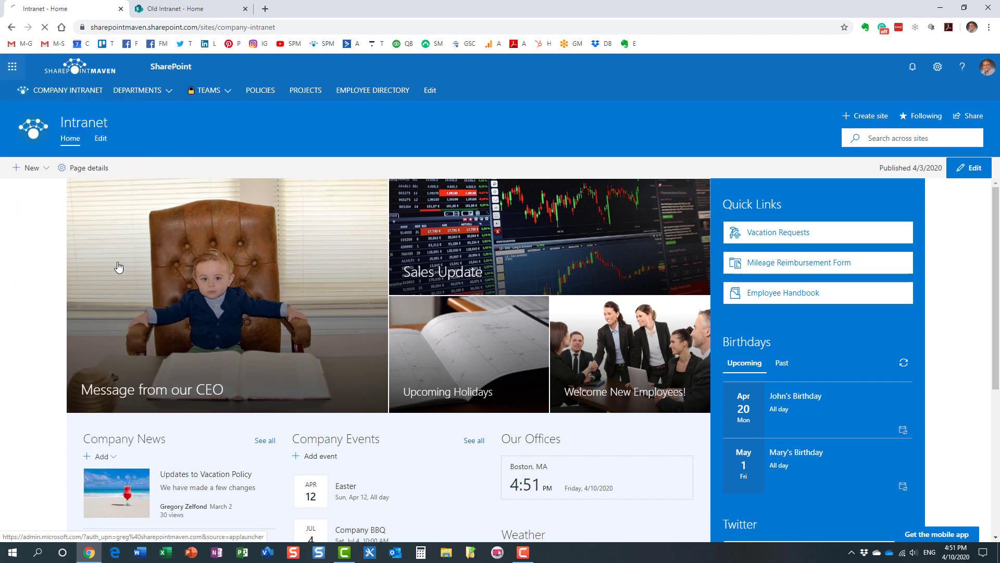
{"action": "left_click", "coordinate": [118, 267]}
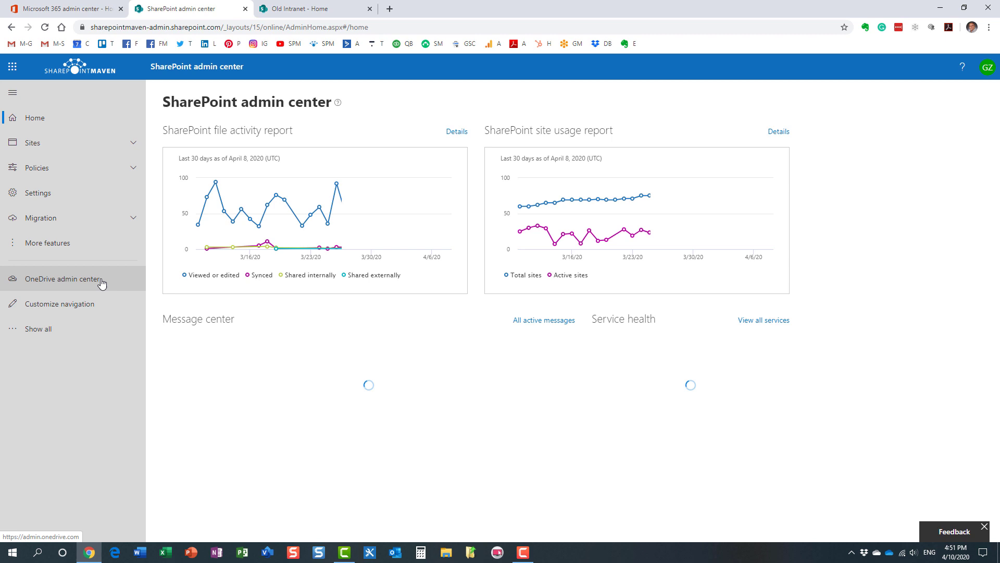
{"action": "left_click", "coordinate": [32, 143]}
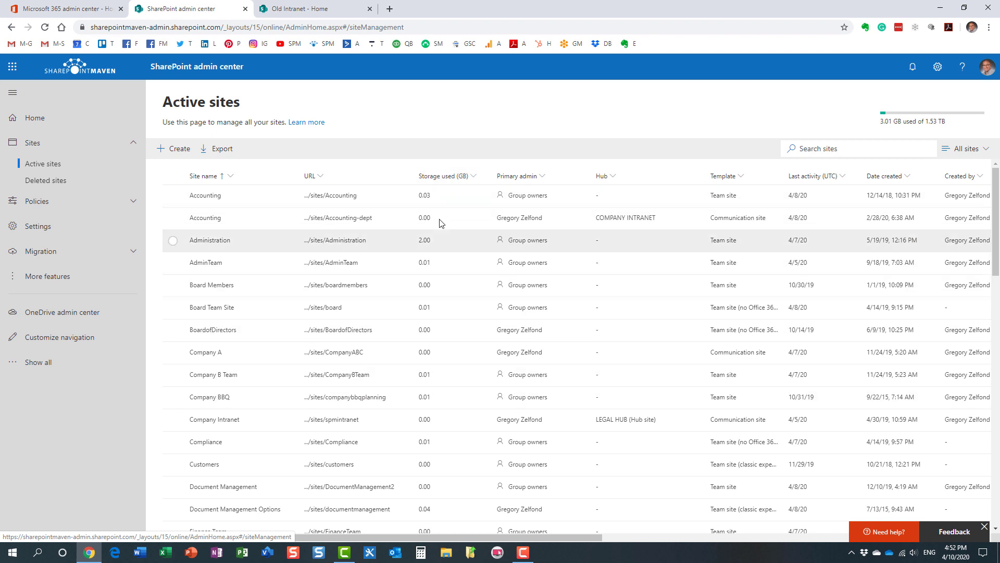
{"action": "mouse_move", "coordinate": [449, 290]}
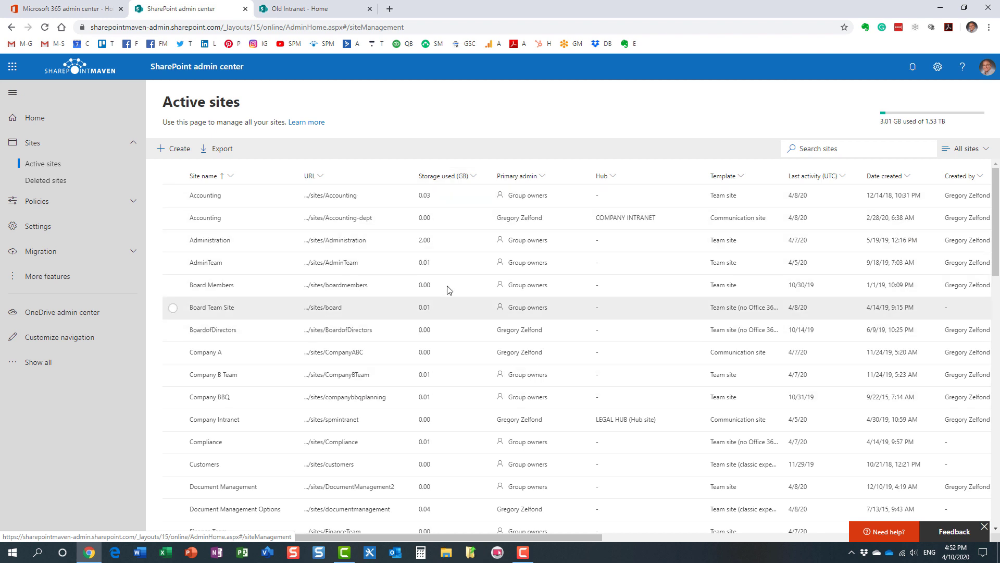
{"action": "mouse_move", "coordinate": [449, 284]}
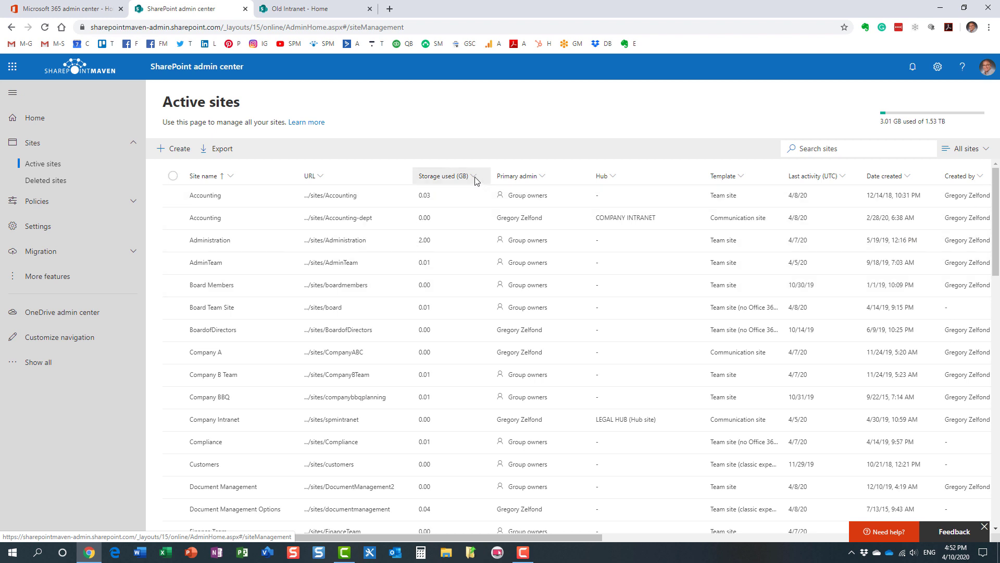
Step: Sort active sites by Storage used (GB), larger to smaller, and scroll the sorted list
{"action": "left_click", "coordinate": [445, 176]}
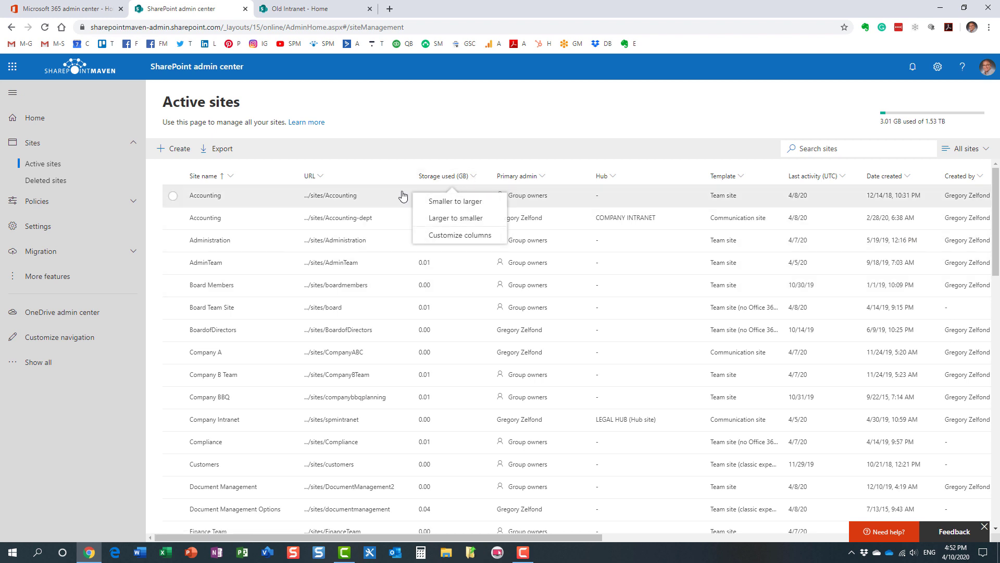
{"action": "mouse_move", "coordinate": [462, 218]}
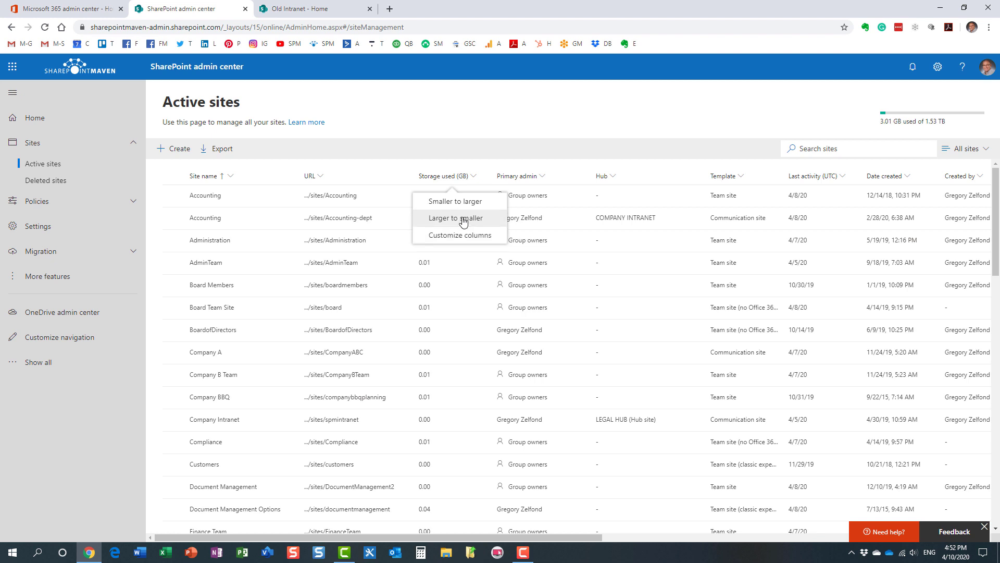
{"action": "mouse_move", "coordinate": [451, 222]}
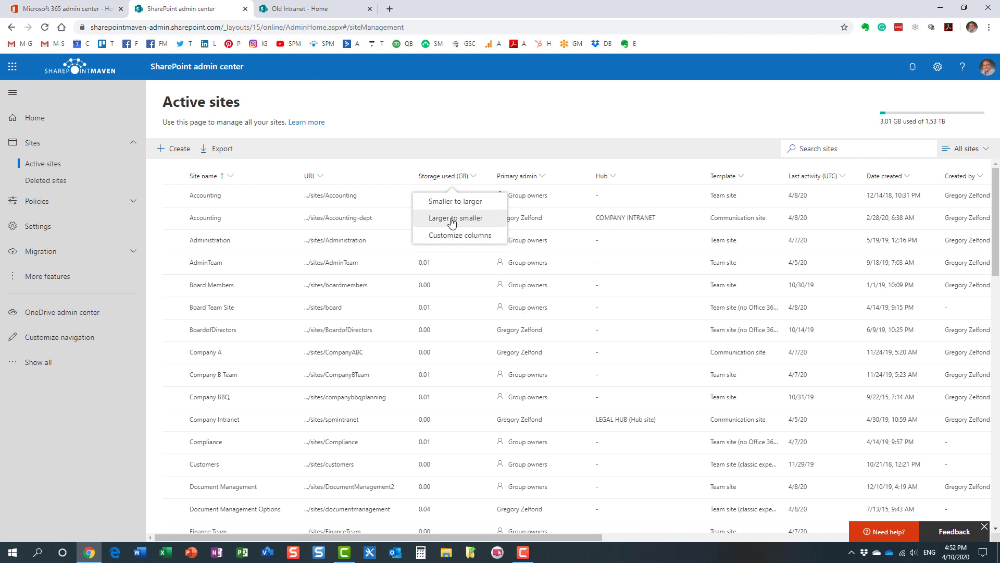
{"action": "left_click", "coordinate": [455, 218]}
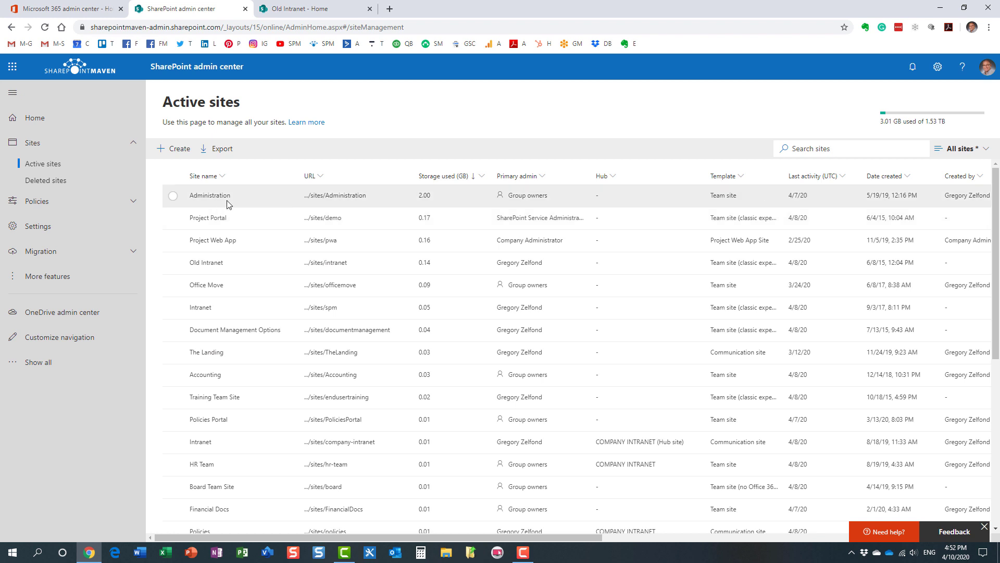
{"action": "mouse_move", "coordinate": [409, 203]}
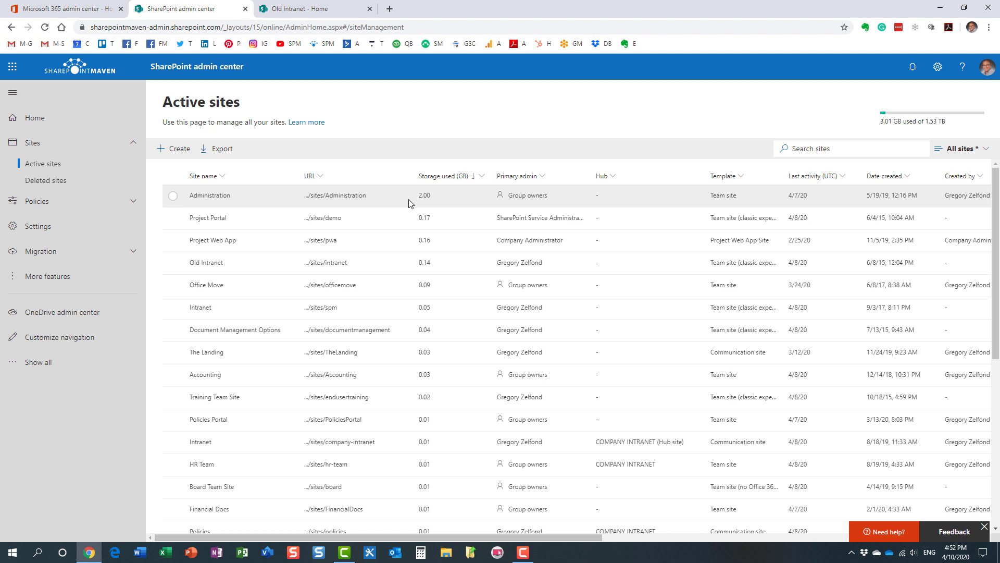
{"action": "mouse_move", "coordinate": [434, 204]}
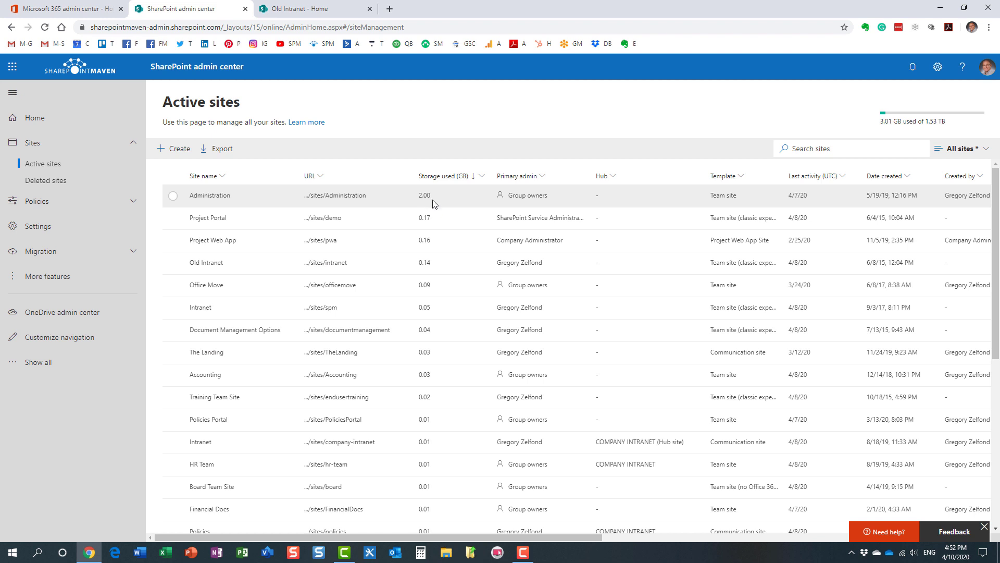
{"action": "mouse_move", "coordinate": [448, 205]}
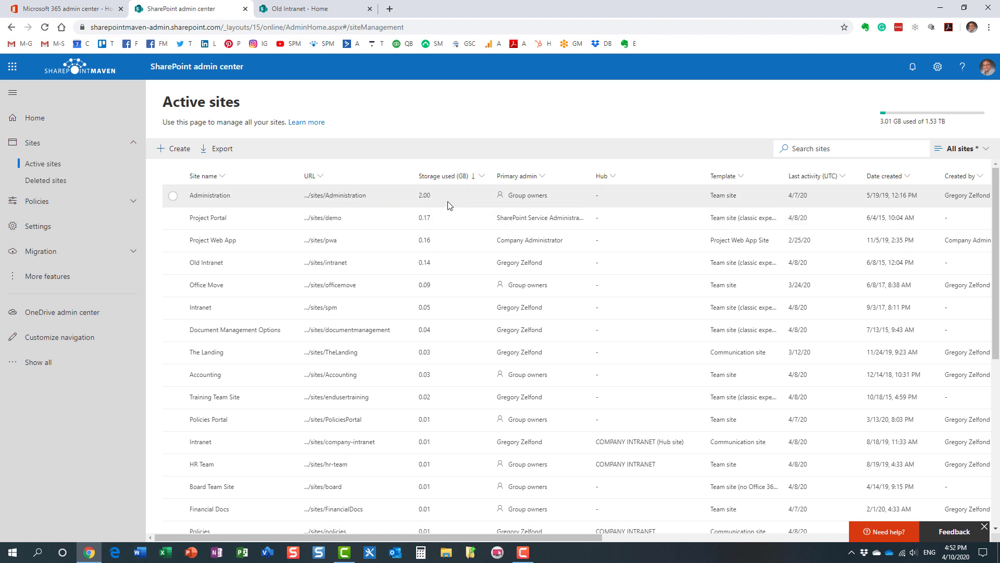
{"action": "mouse_move", "coordinate": [438, 204]}
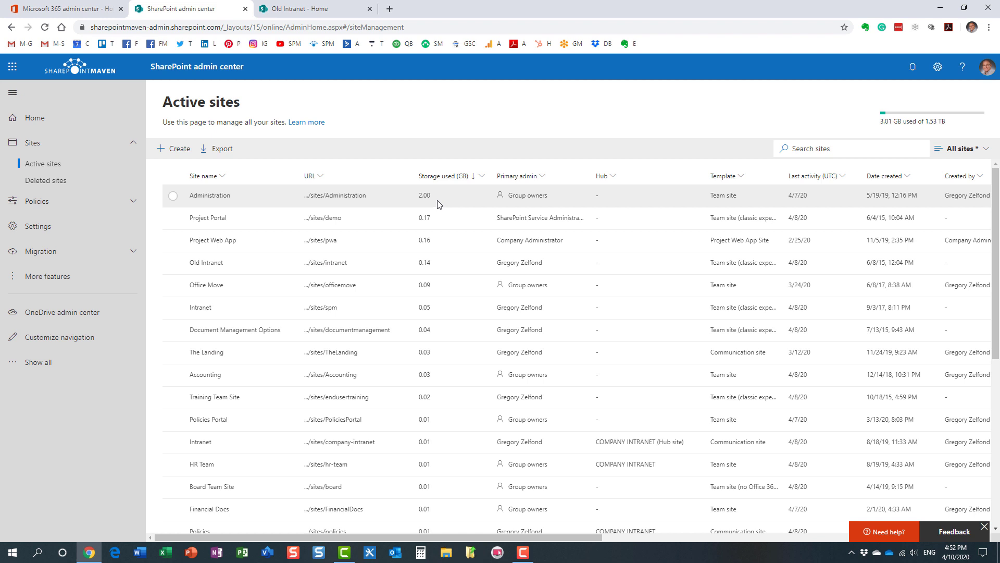
{"action": "scroll", "scroll_direction": "down", "scroll_amount": 3}
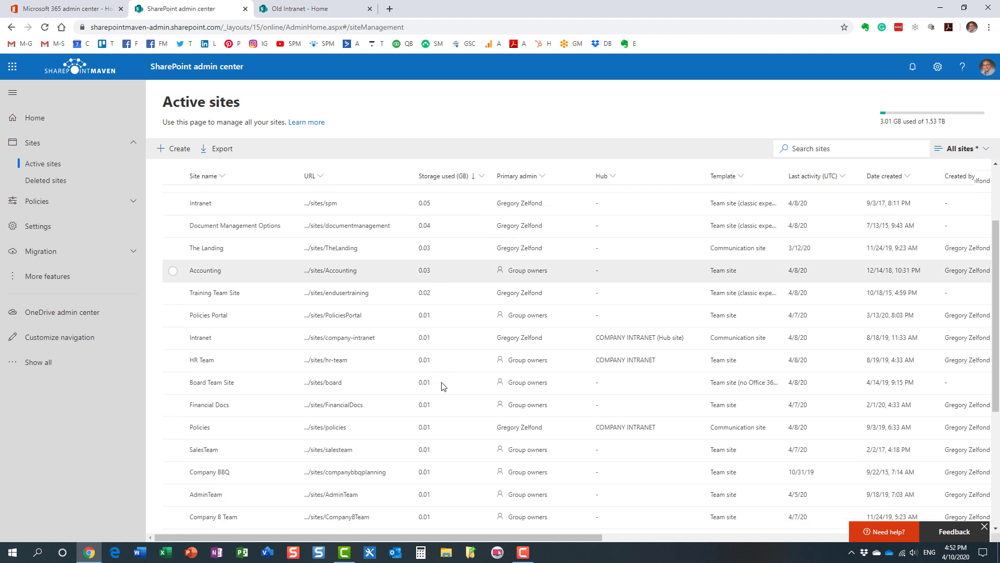
{"action": "scroll", "scroll_direction": "down", "scroll_amount": 3}
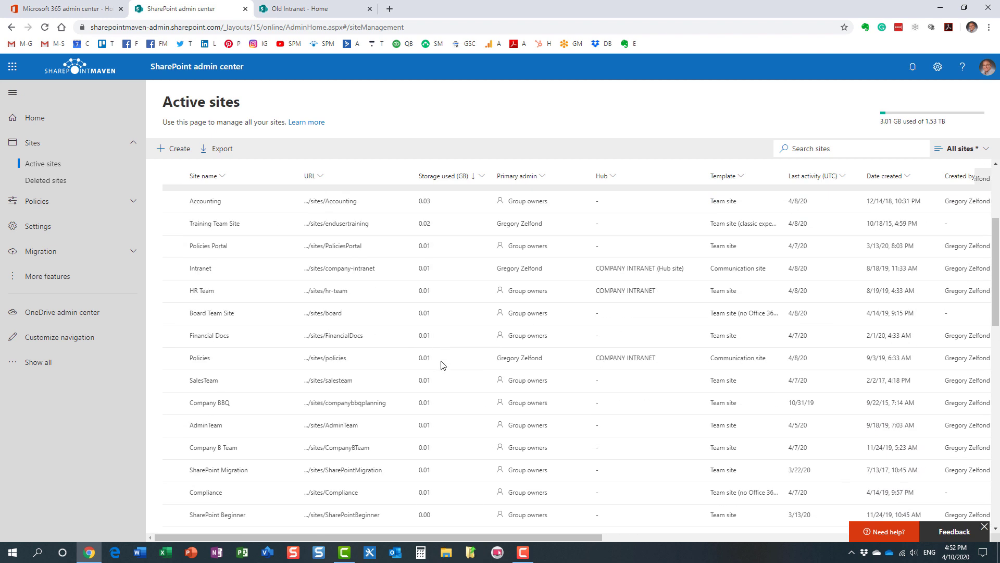
{"action": "left_click", "coordinate": [440, 175]}
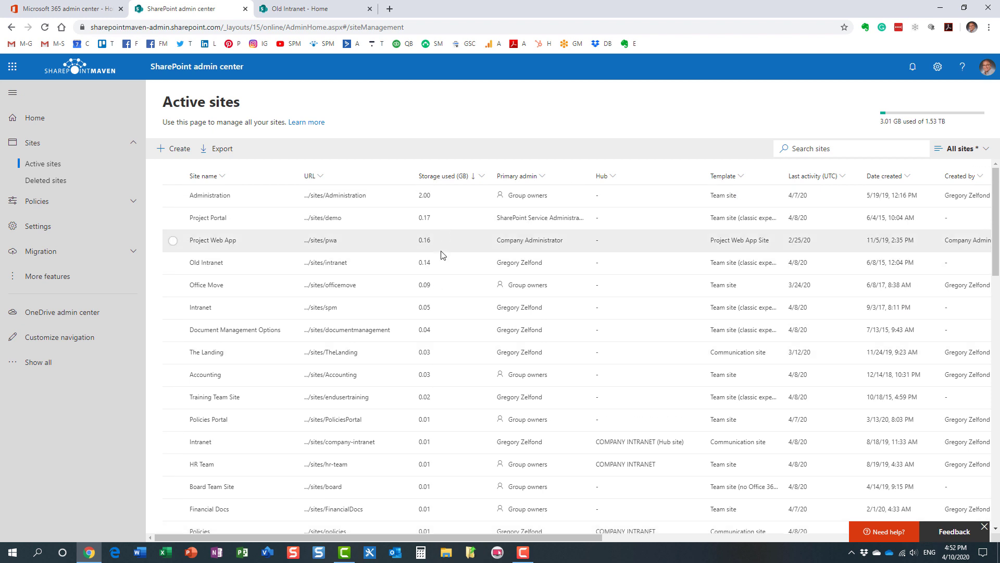
{"action": "mouse_move", "coordinate": [463, 237]}
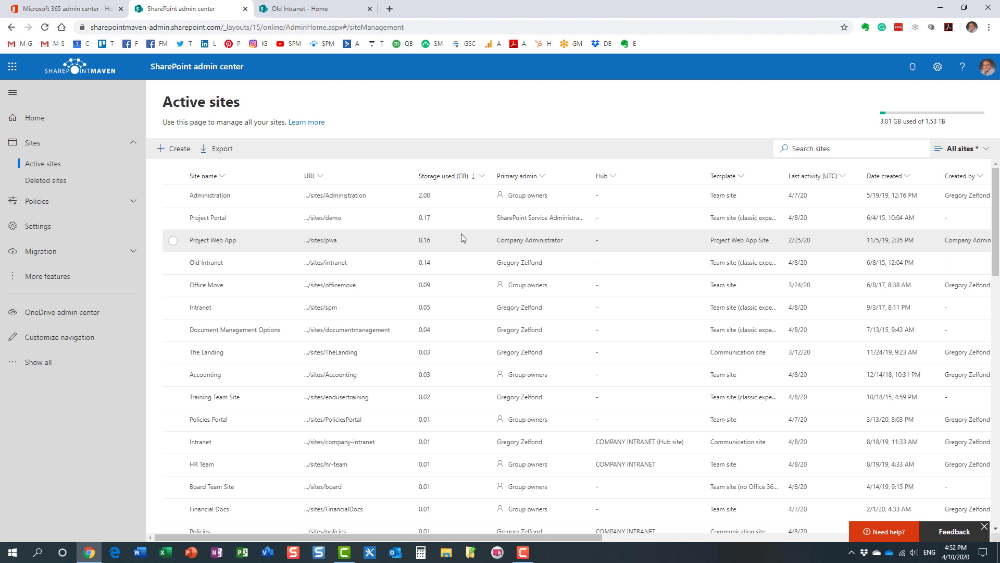
{"action": "mouse_move", "coordinate": [458, 222]}
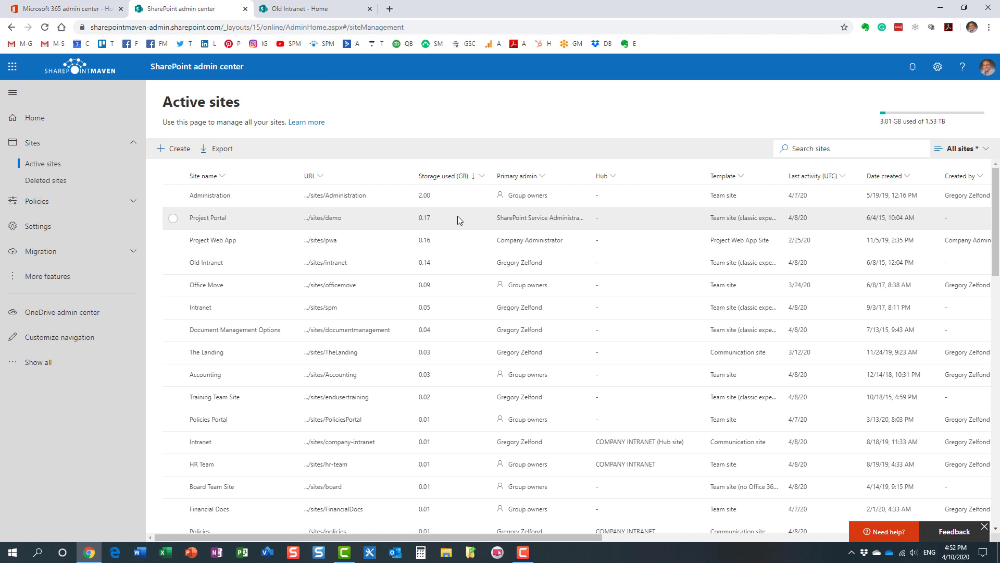
{"action": "mouse_move", "coordinate": [450, 213]}
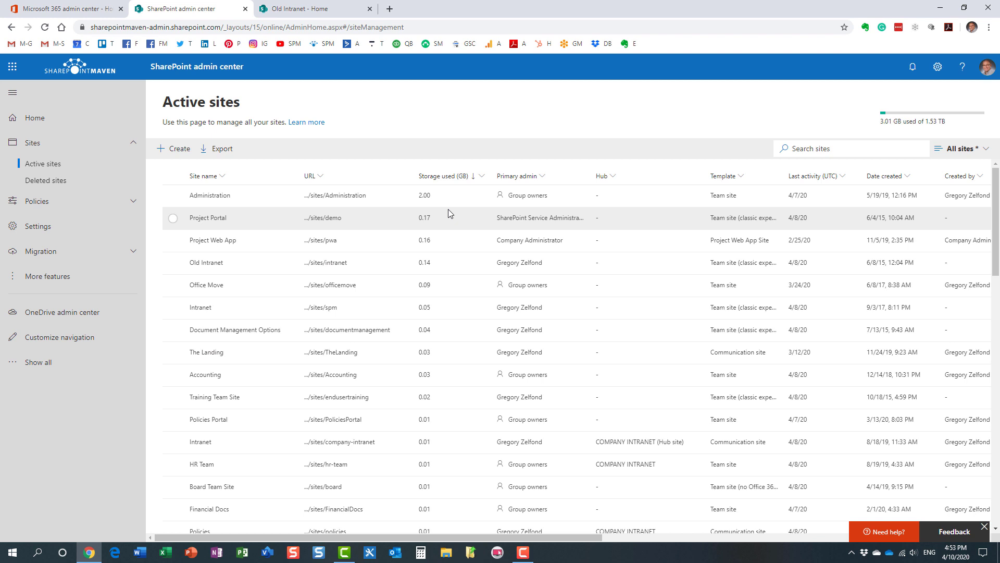
{"action": "mouse_move", "coordinate": [396, 128]}
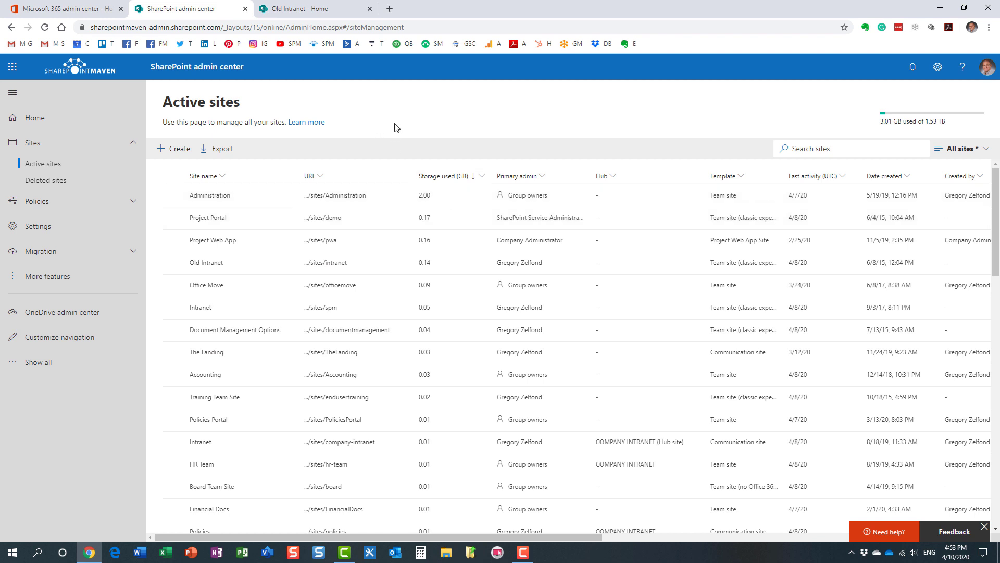
{"action": "left_click", "coordinate": [307, 8]}
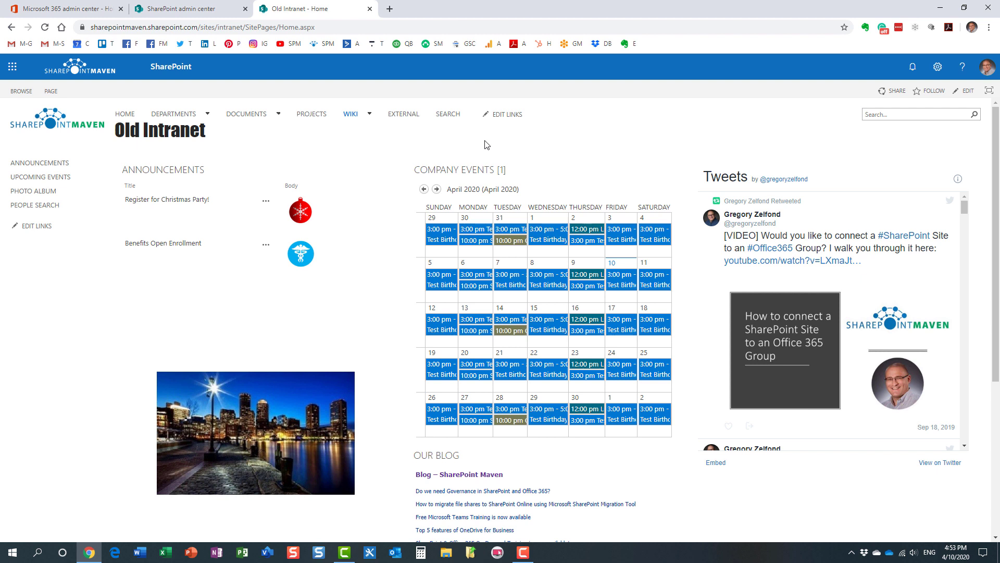
{"action": "mouse_move", "coordinate": [337, 155]}
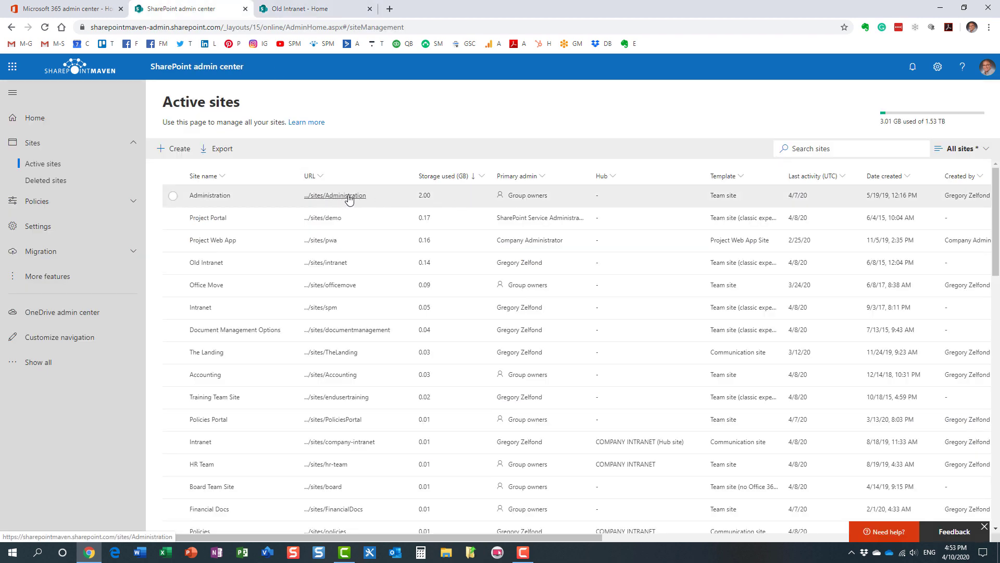
Step: Compare the Administration and Old Intranet sites, then show Old Intranet's settings pane
{"action": "left_click", "coordinate": [335, 196]}
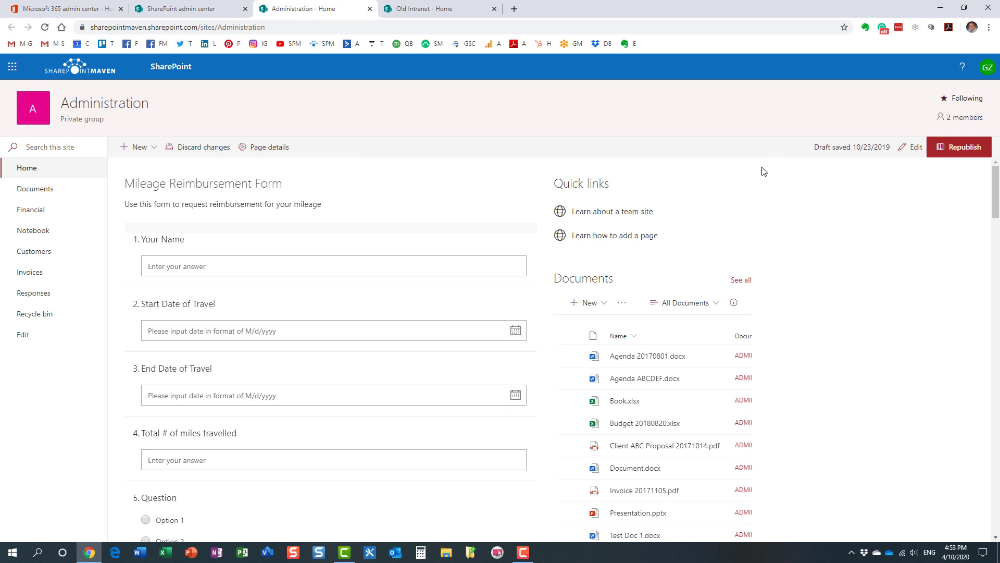
{"action": "mouse_move", "coordinate": [776, 160]}
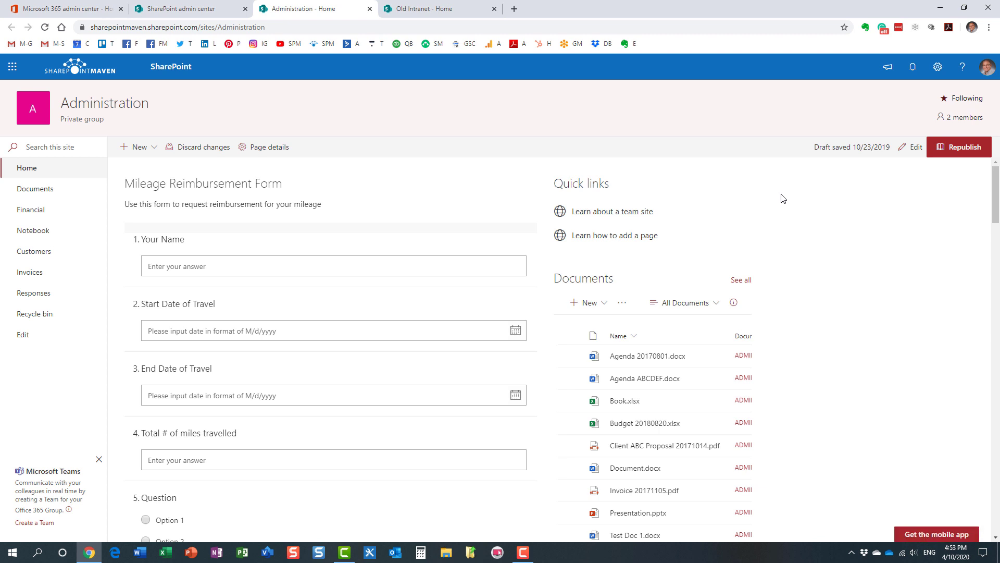
{"action": "mouse_move", "coordinate": [765, 194]}
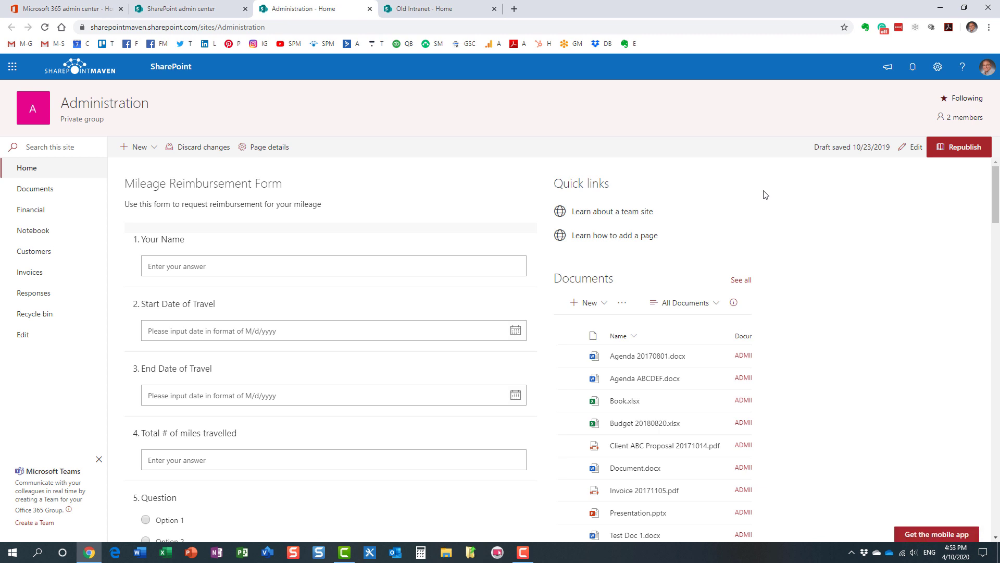
{"action": "mouse_move", "coordinate": [722, 216]}
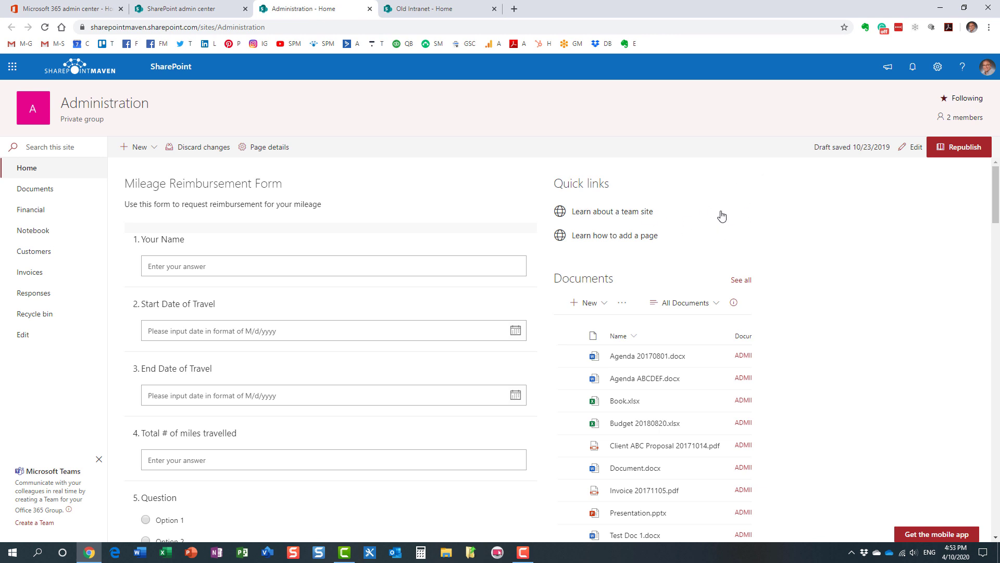
{"action": "mouse_move", "coordinate": [442, 128]}
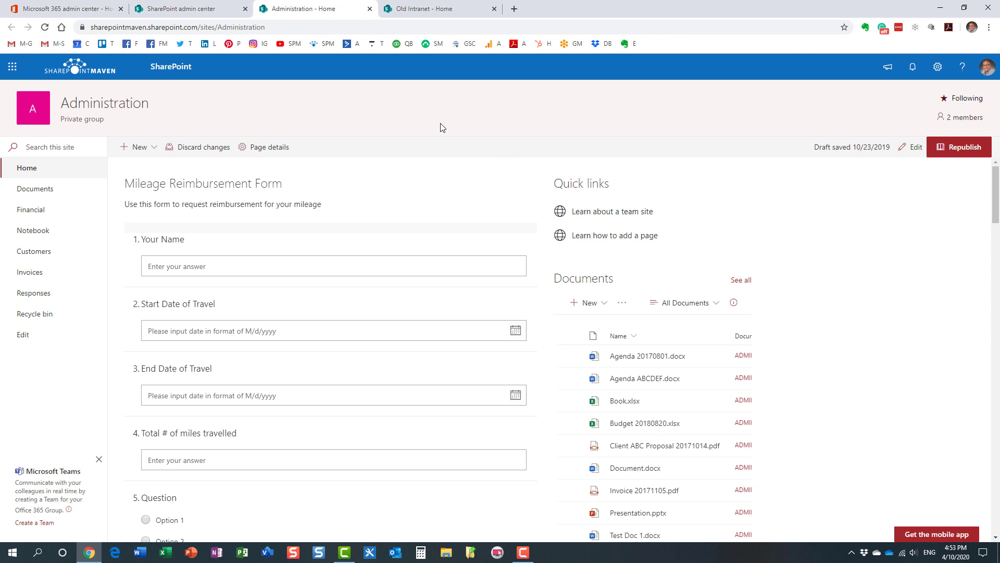
{"action": "left_click", "coordinate": [434, 9]}
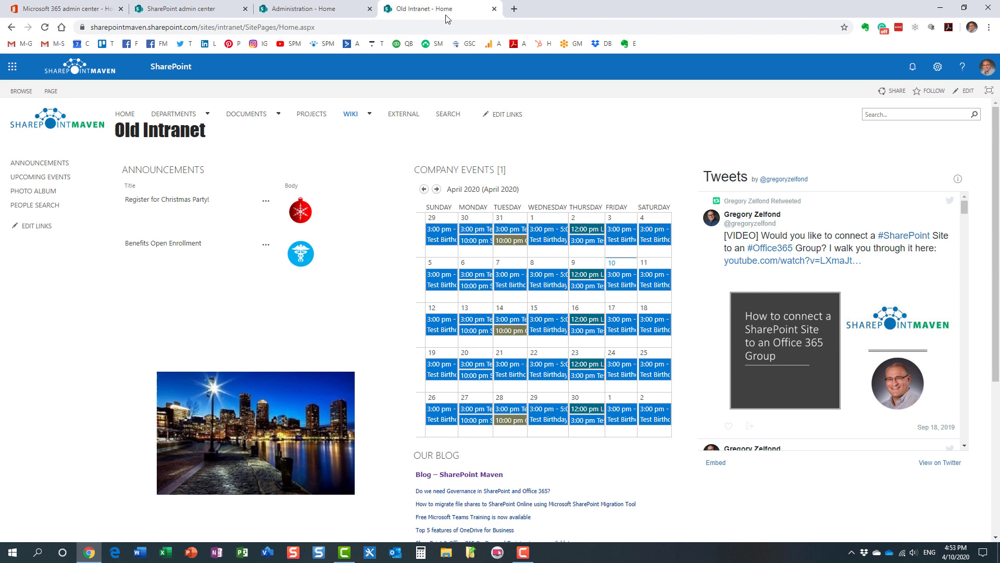
{"action": "mouse_move", "coordinate": [521, 143]}
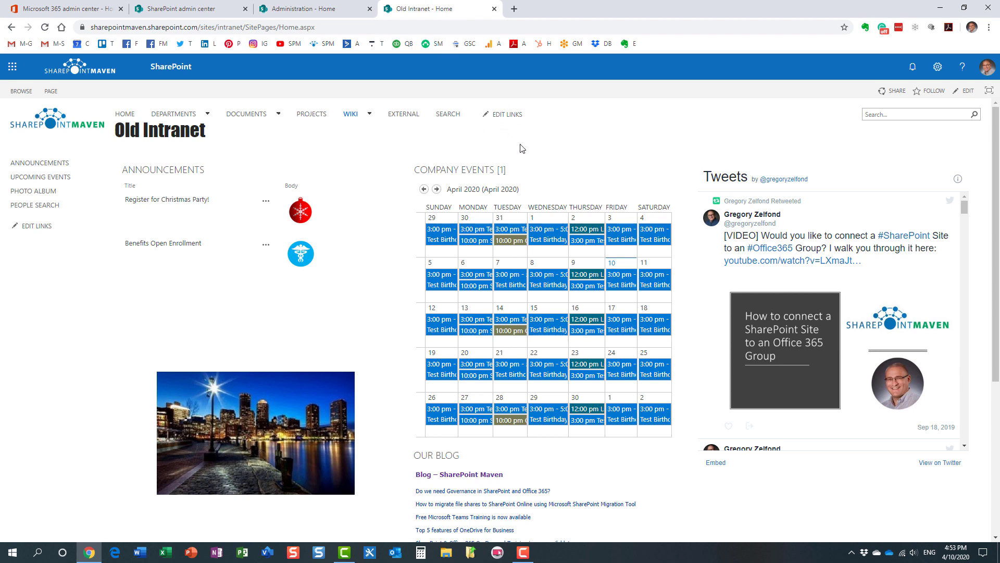
{"action": "left_click", "coordinate": [313, 9]}
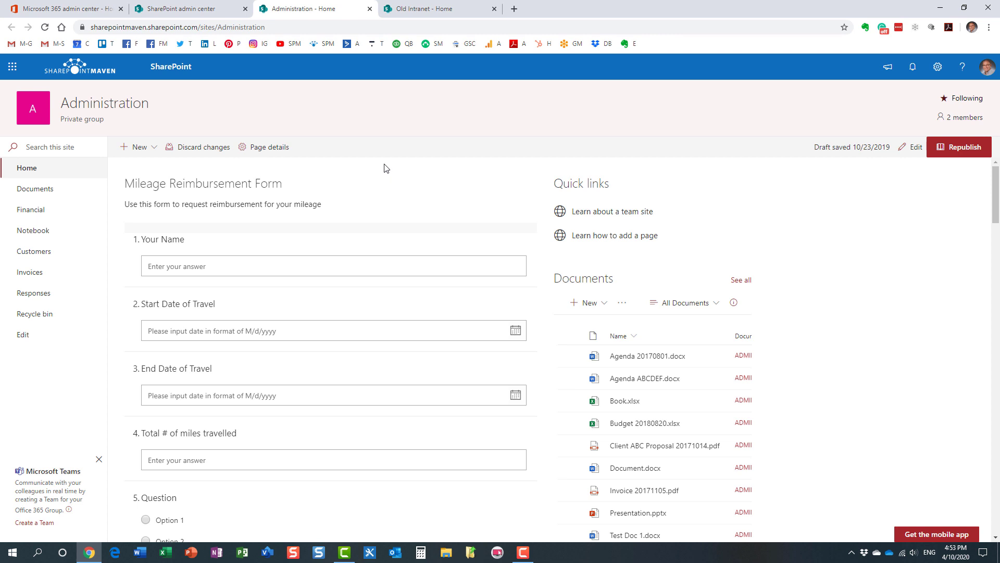
{"action": "left_click", "coordinate": [431, 9]}
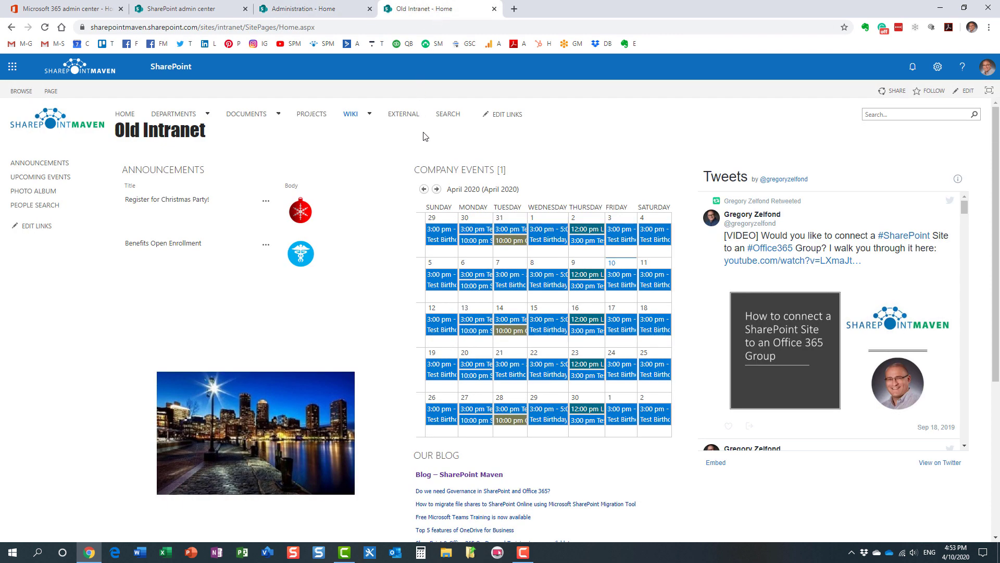
{"action": "mouse_move", "coordinate": [426, 137]}
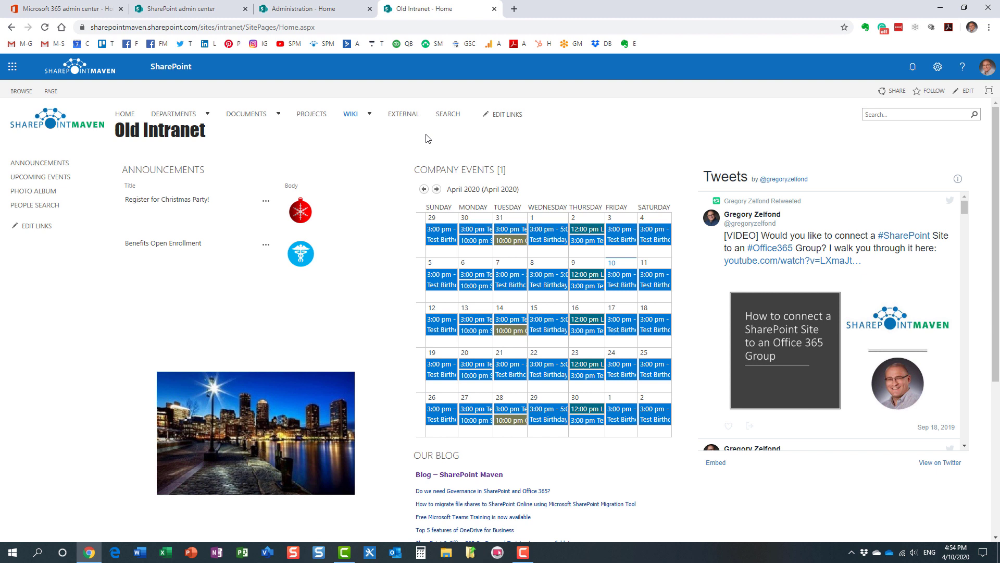
{"action": "mouse_move", "coordinate": [419, 139]}
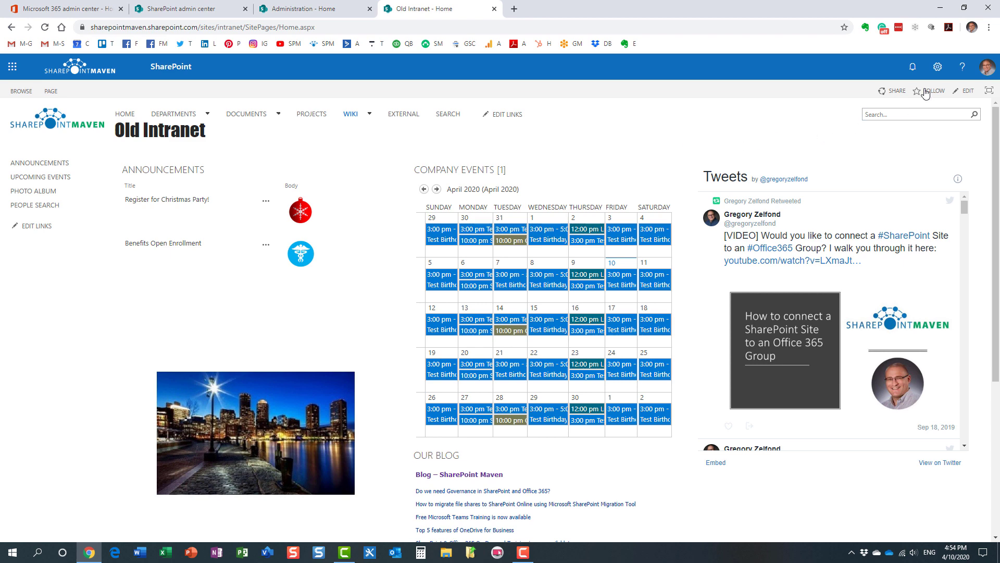
{"action": "left_click", "coordinate": [938, 66]}
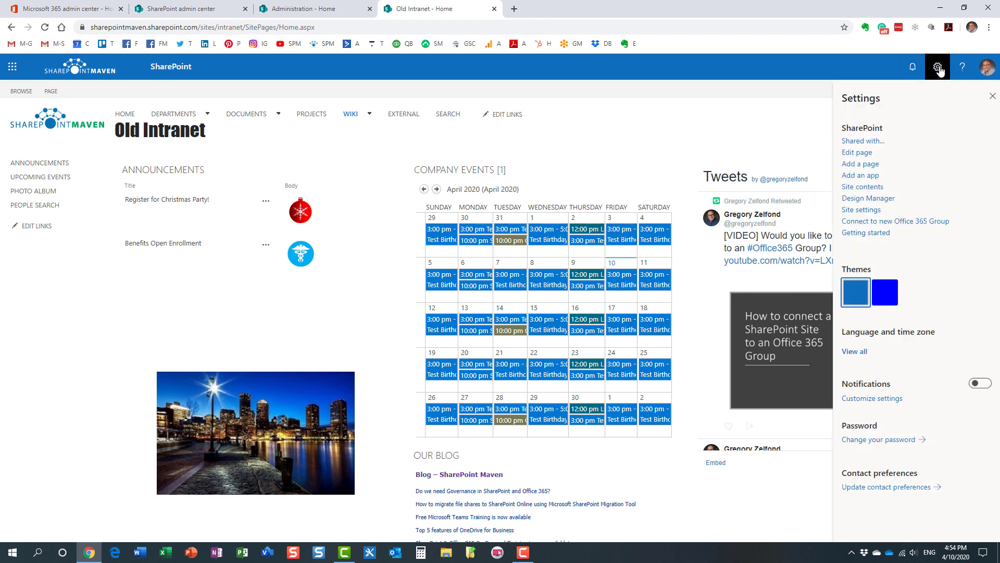
{"action": "mouse_move", "coordinate": [861, 210]}
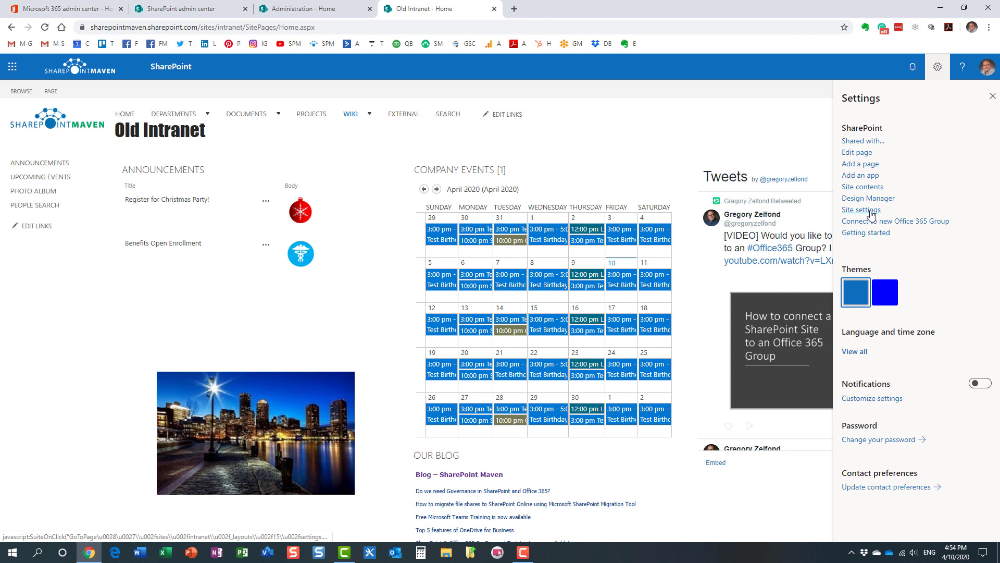
Step: Choose Site settings from the Old Intranet settings pane
{"action": "left_click", "coordinate": [862, 210]}
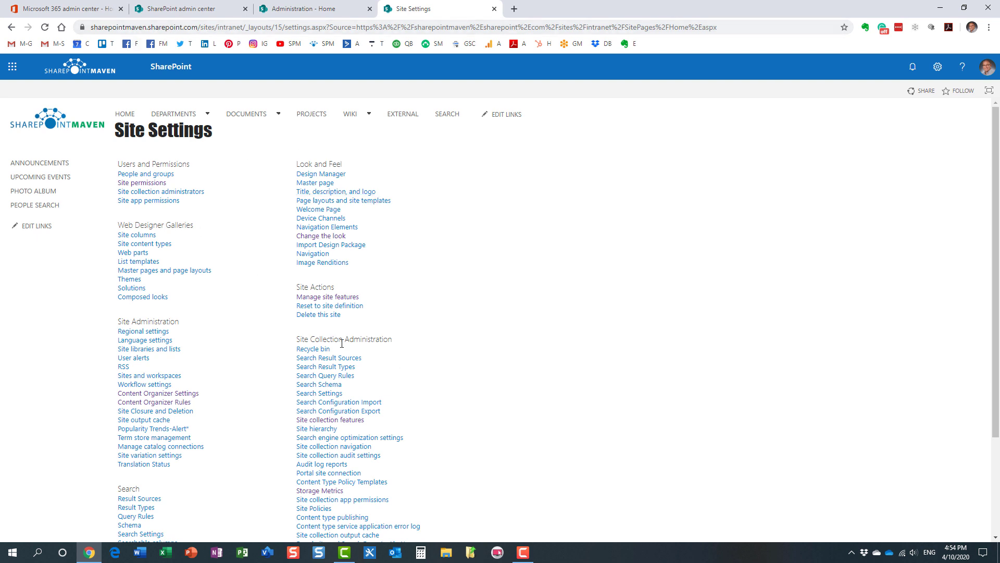
{"action": "mouse_move", "coordinate": [355, 348]}
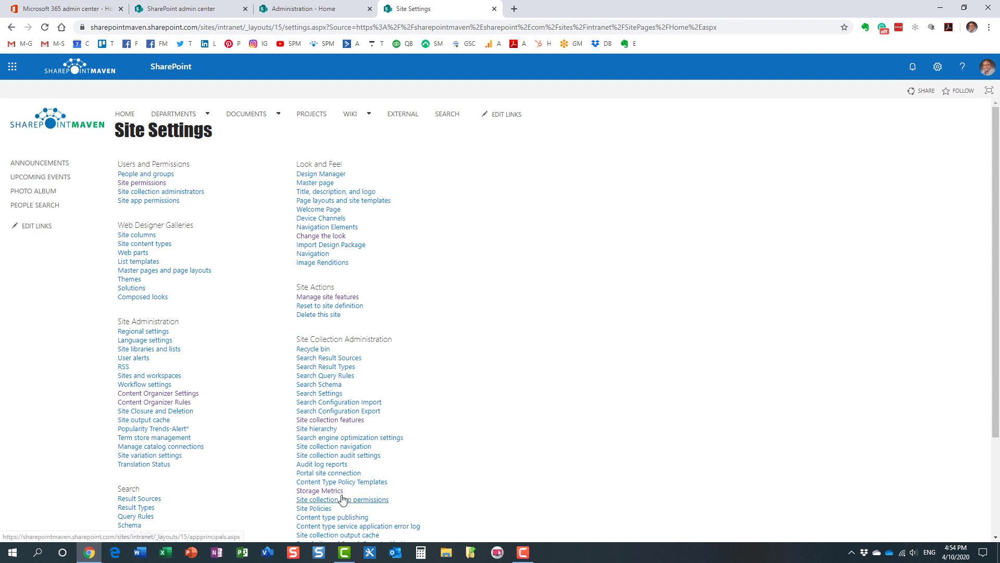
{"action": "mouse_move", "coordinate": [319, 491]}
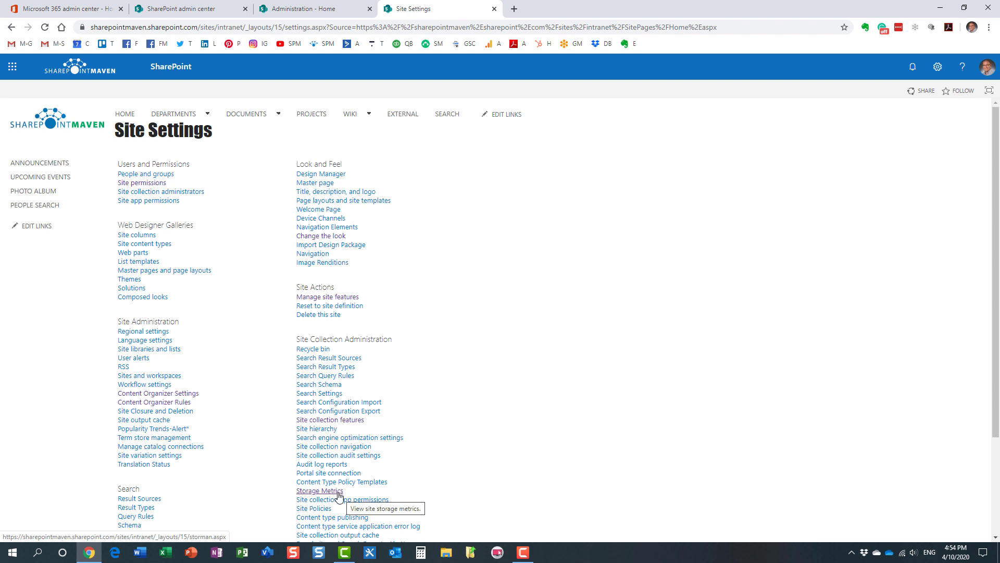
Step: Open Storage Metrics under Site Collection Administration, showing _catalogs largest at 41.7 MB
{"action": "left_click", "coordinate": [319, 491]}
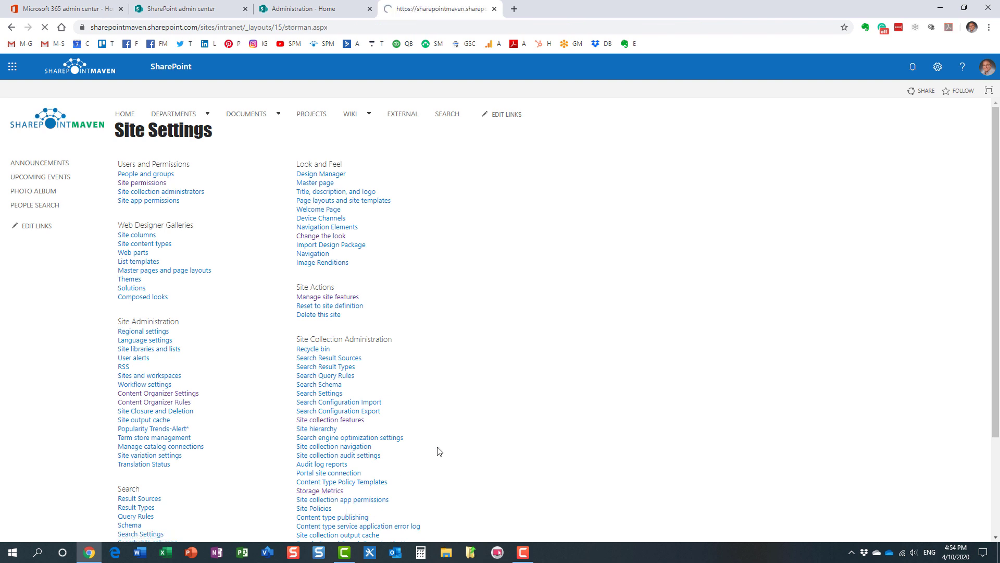
{"action": "left_click", "coordinate": [320, 490]}
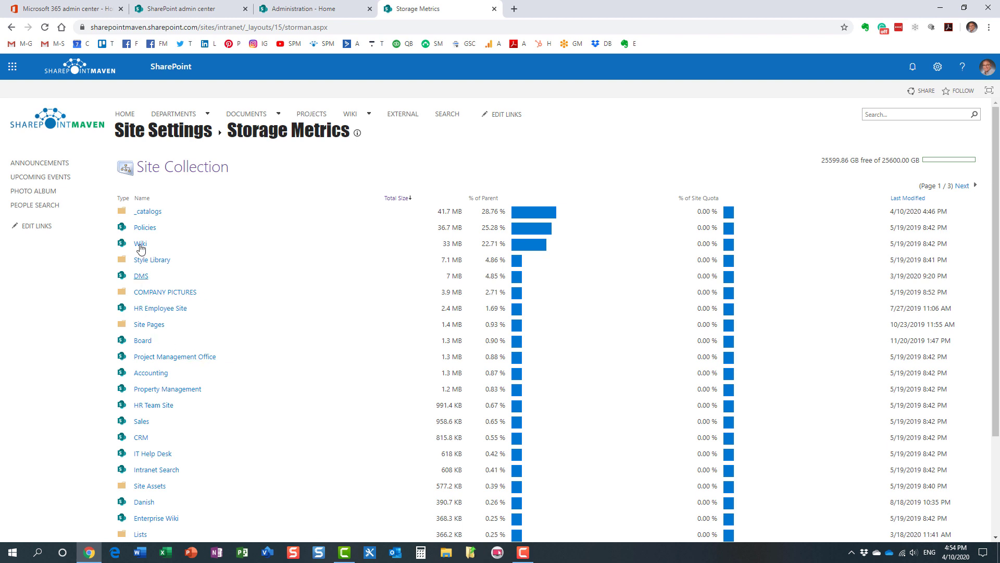
{"action": "mouse_move", "coordinate": [145, 227]}
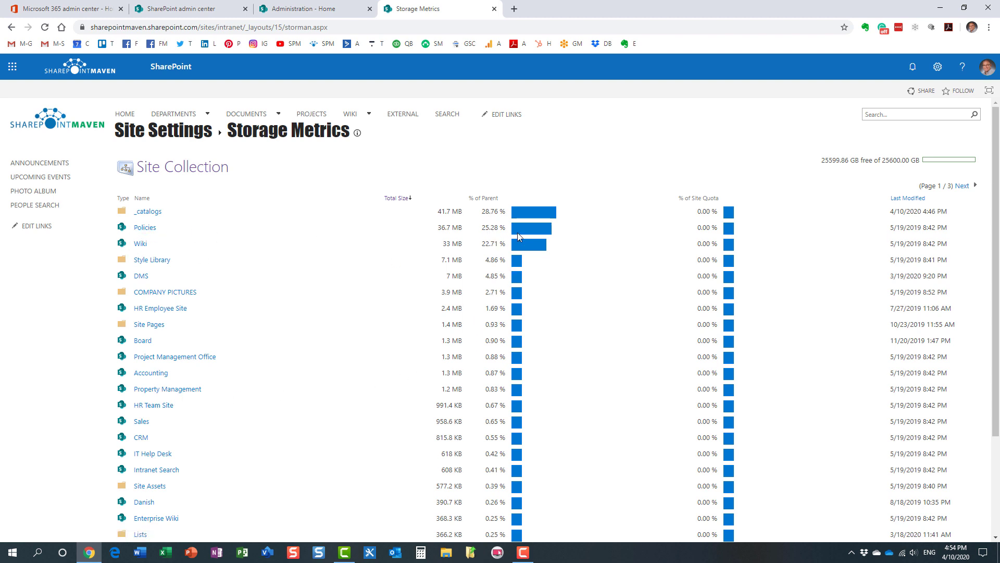
{"action": "mouse_move", "coordinate": [486, 237]}
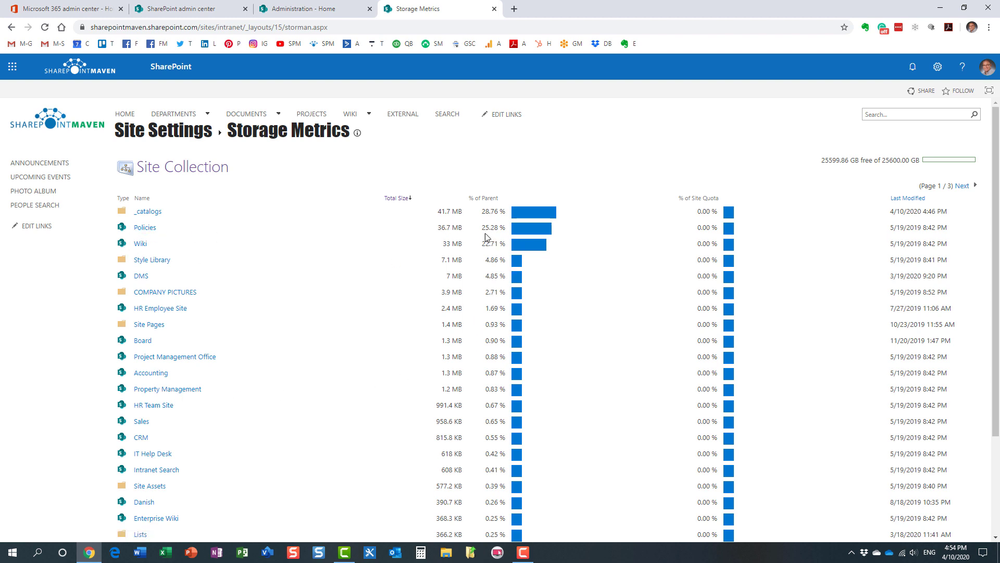
{"action": "mouse_move", "coordinate": [426, 267]}
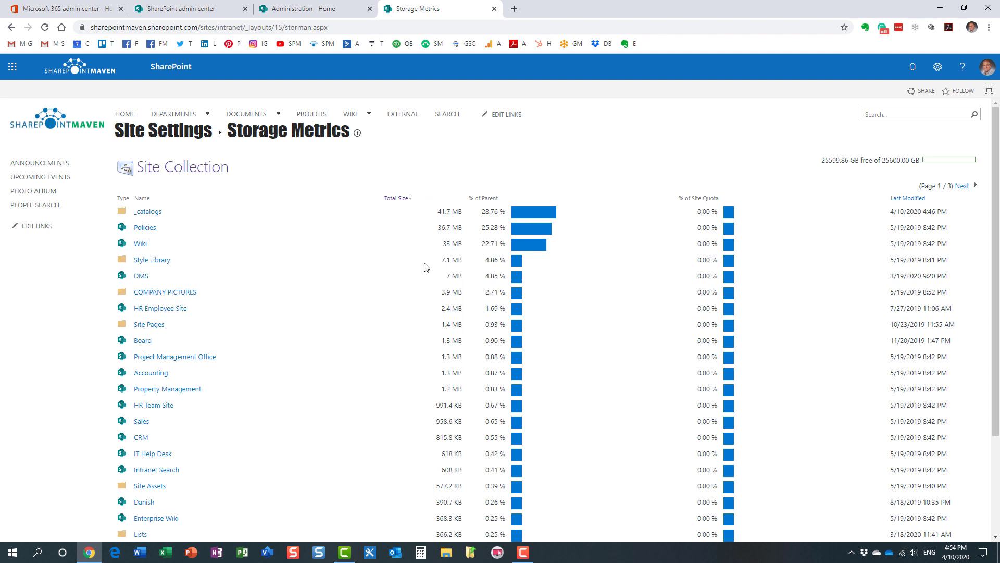
{"action": "mouse_move", "coordinate": [429, 269]}
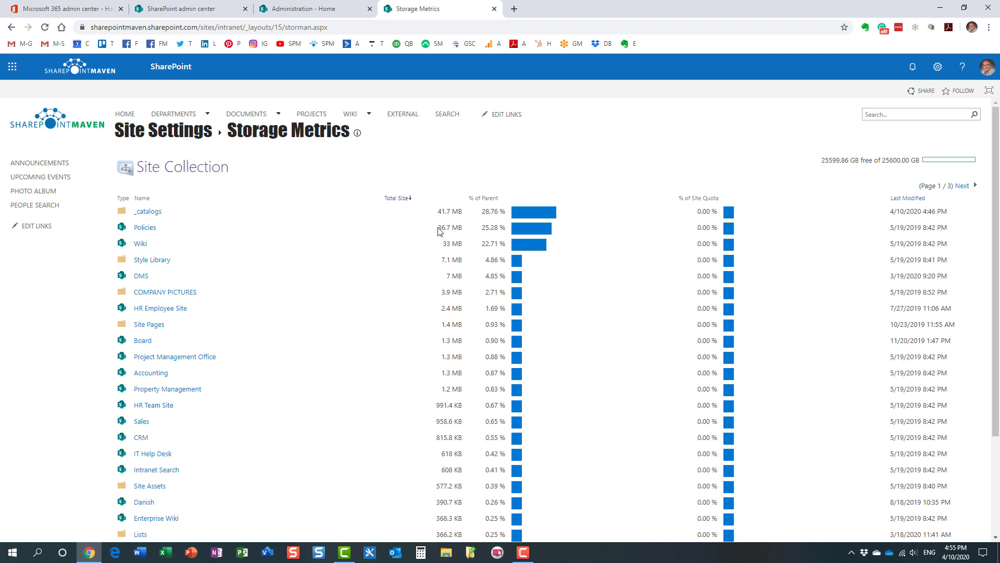
{"action": "mouse_move", "coordinate": [452, 220]}
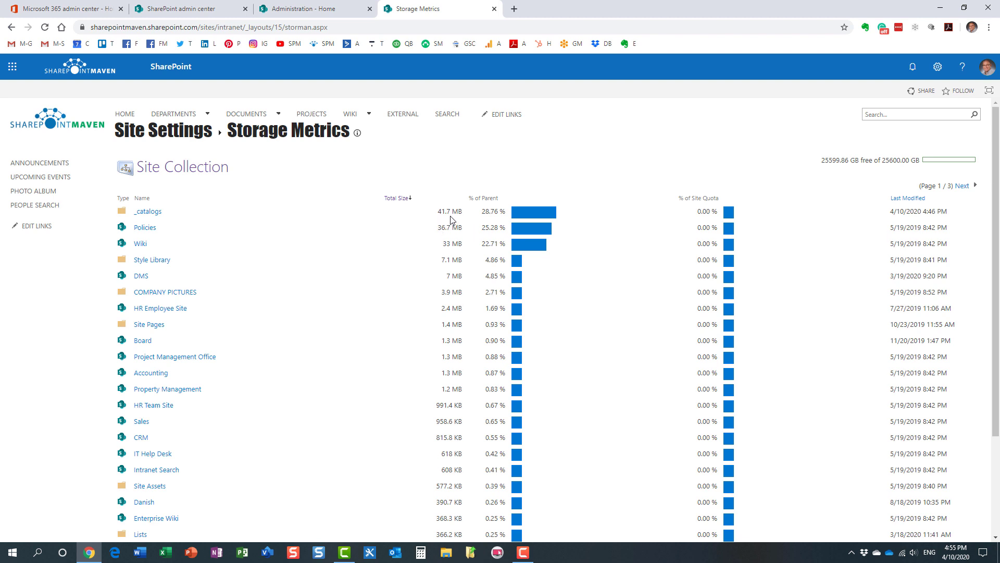
{"action": "mouse_move", "coordinate": [225, 441]}
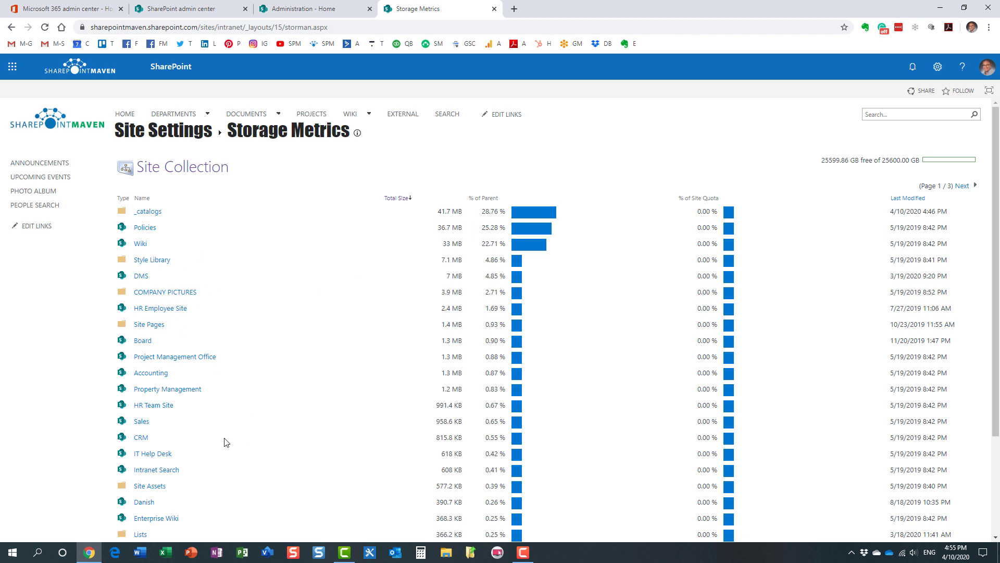
{"action": "mouse_move", "coordinate": [440, 238]}
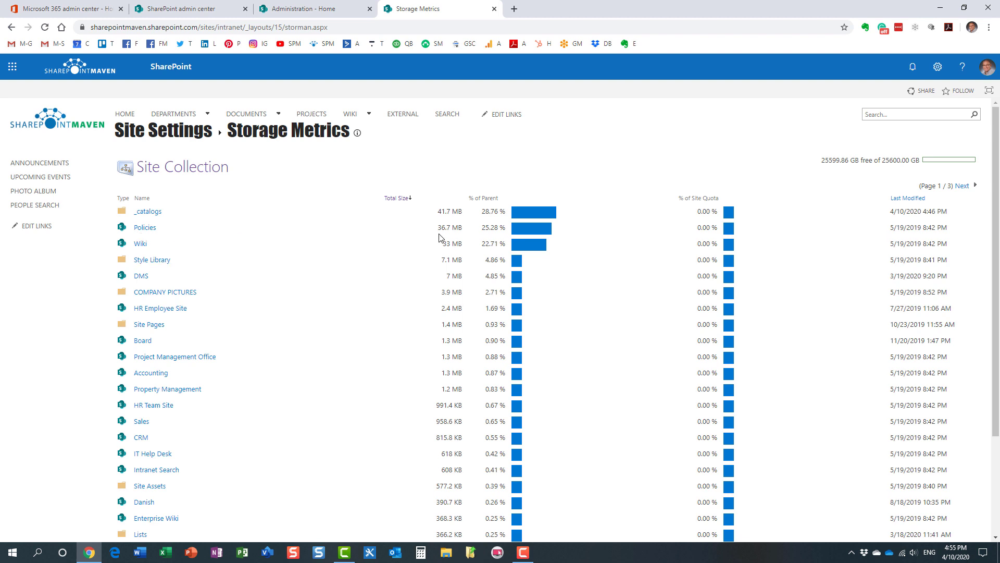
{"action": "mouse_move", "coordinate": [432, 236]}
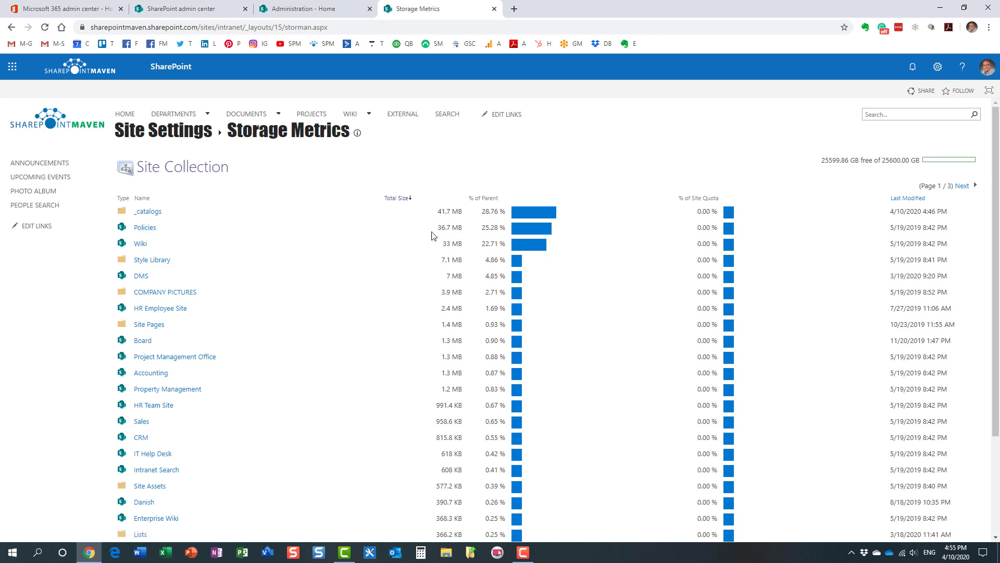
{"action": "mouse_move", "coordinate": [168, 233]}
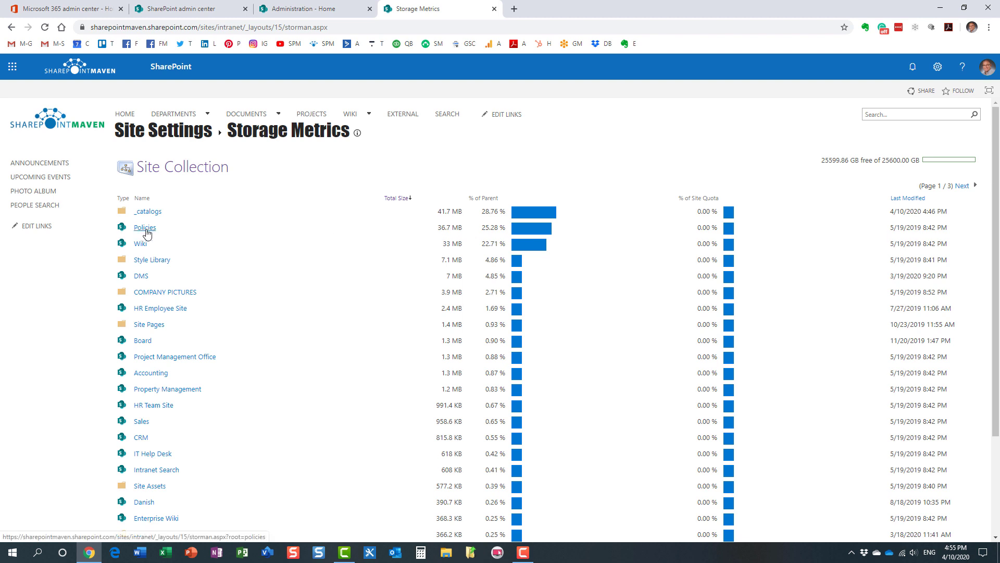
Step: Open the Policies subsite in Storage Metrics, where POLICIES uses 36 MB
{"action": "left_click", "coordinate": [145, 228]}
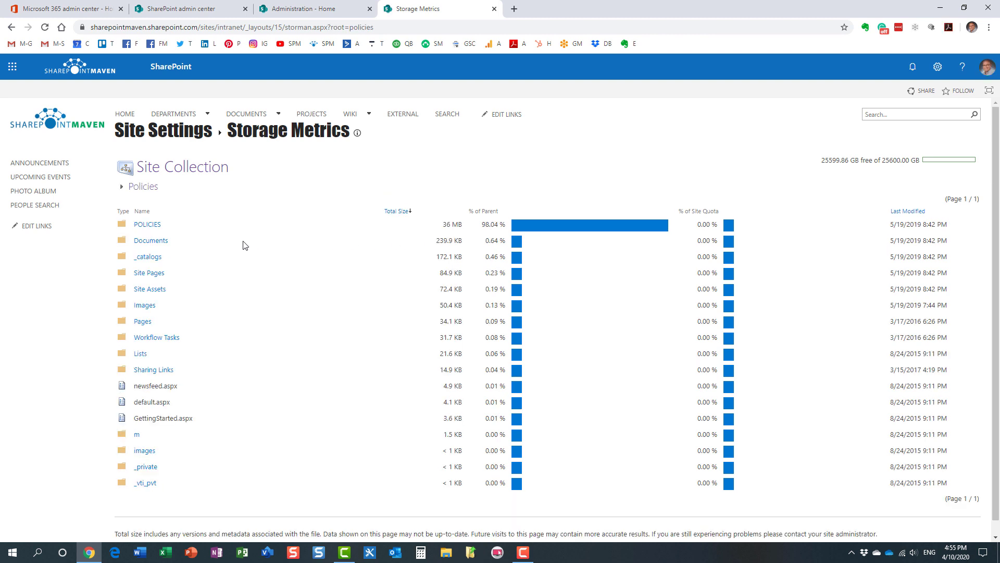
{"action": "mouse_move", "coordinate": [178, 239]}
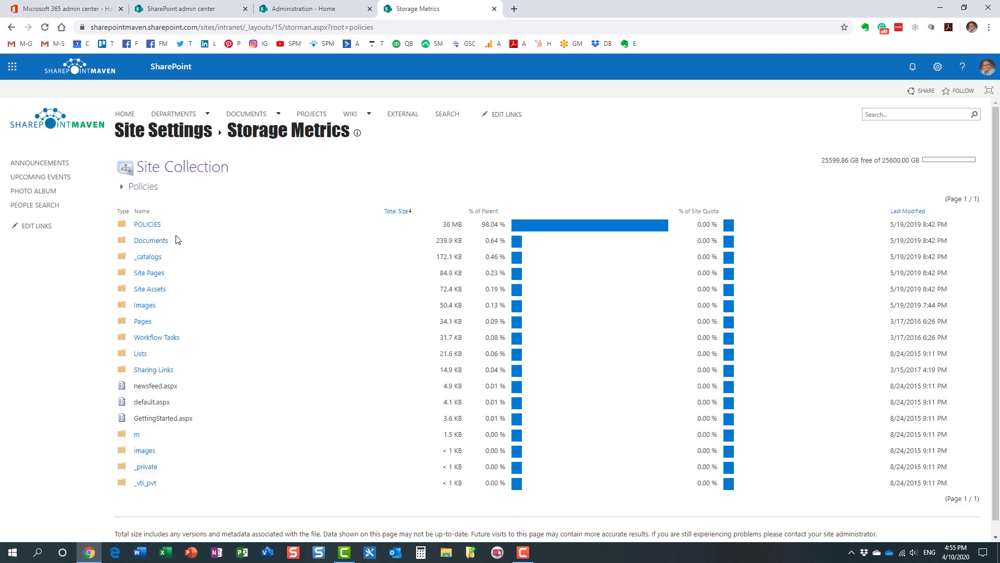
{"action": "mouse_move", "coordinate": [207, 243]}
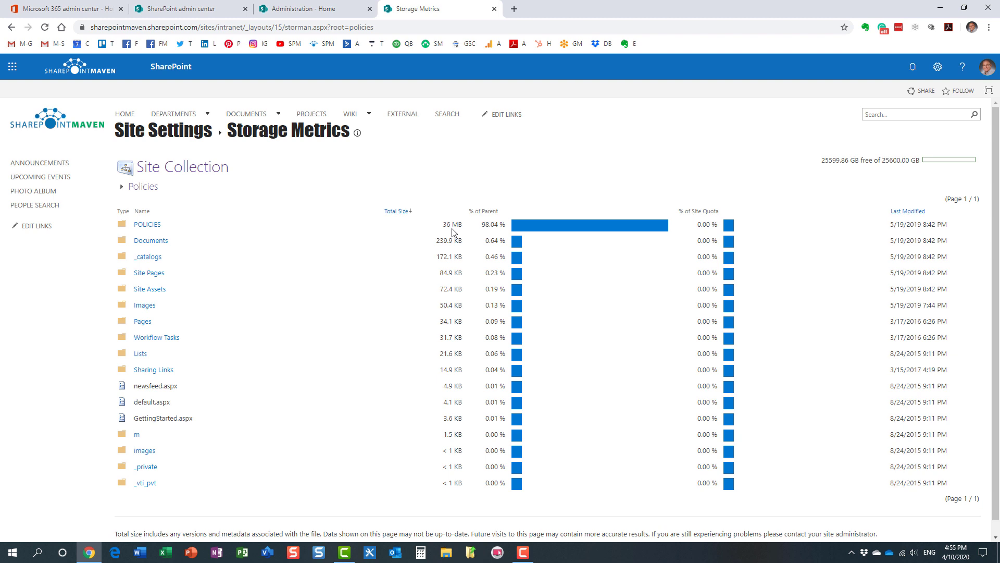
{"action": "mouse_move", "coordinate": [442, 238]}
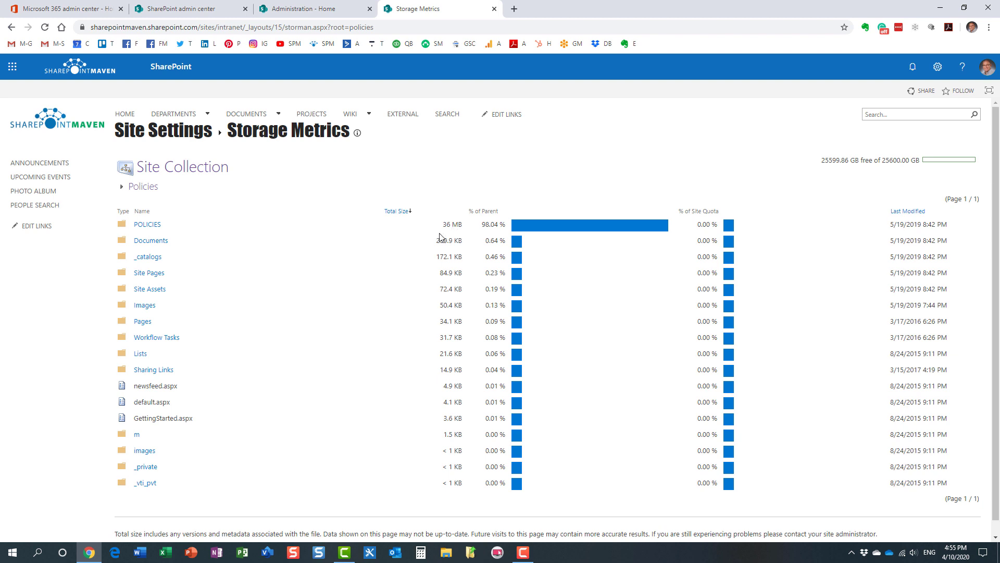
{"action": "mouse_move", "coordinate": [147, 224]}
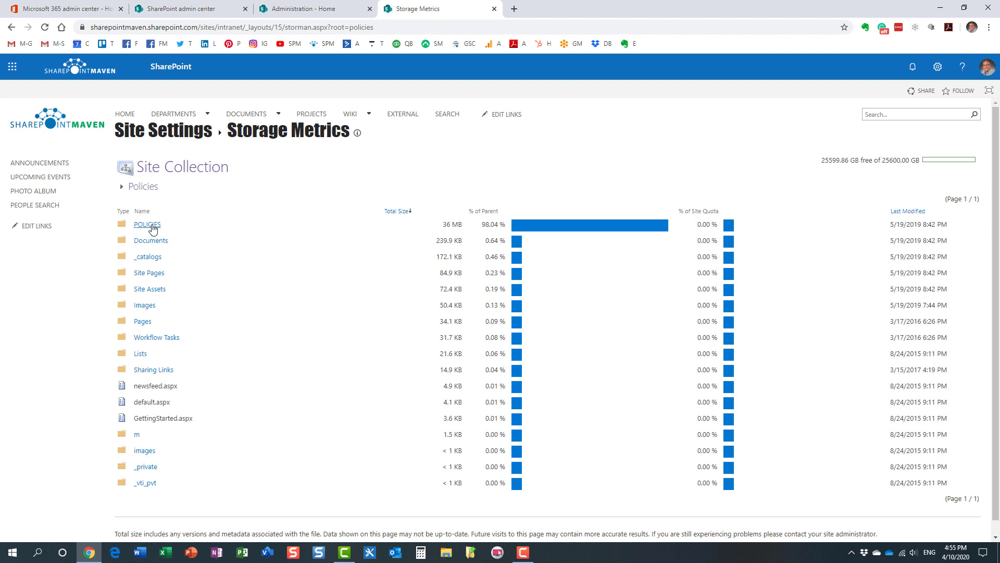
Step: Open the POLICIES library to list PDF sizes, led by MCC-Sample-Policy-Manual.pdf at 20 MB
{"action": "left_click", "coordinate": [147, 224]}
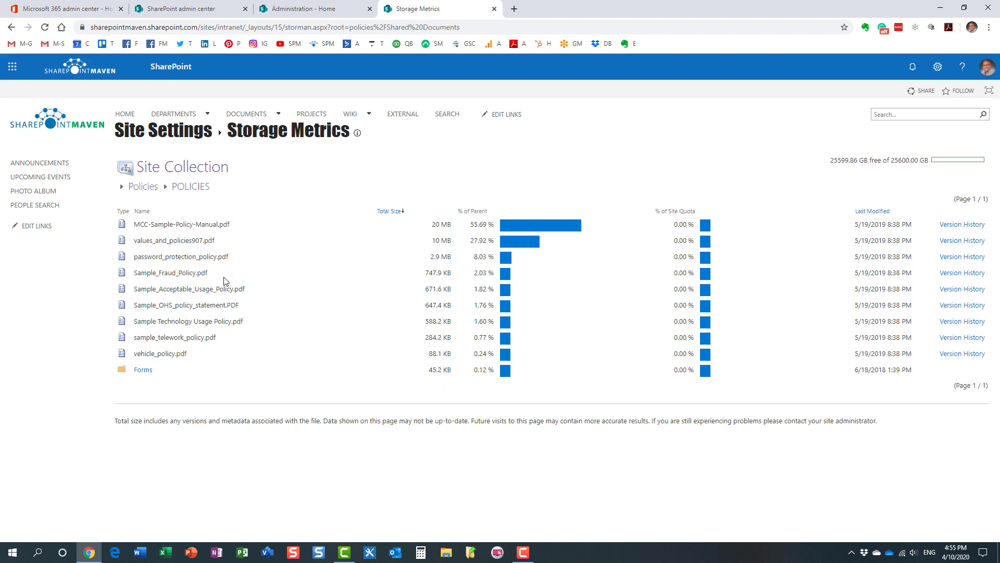
{"action": "mouse_move", "coordinate": [226, 281]}
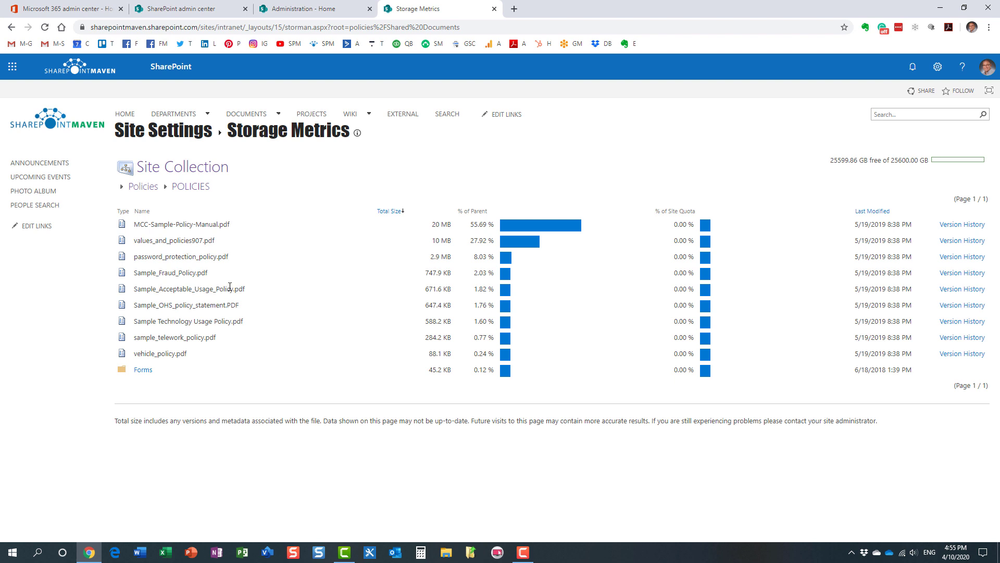
{"action": "mouse_move", "coordinate": [230, 285]}
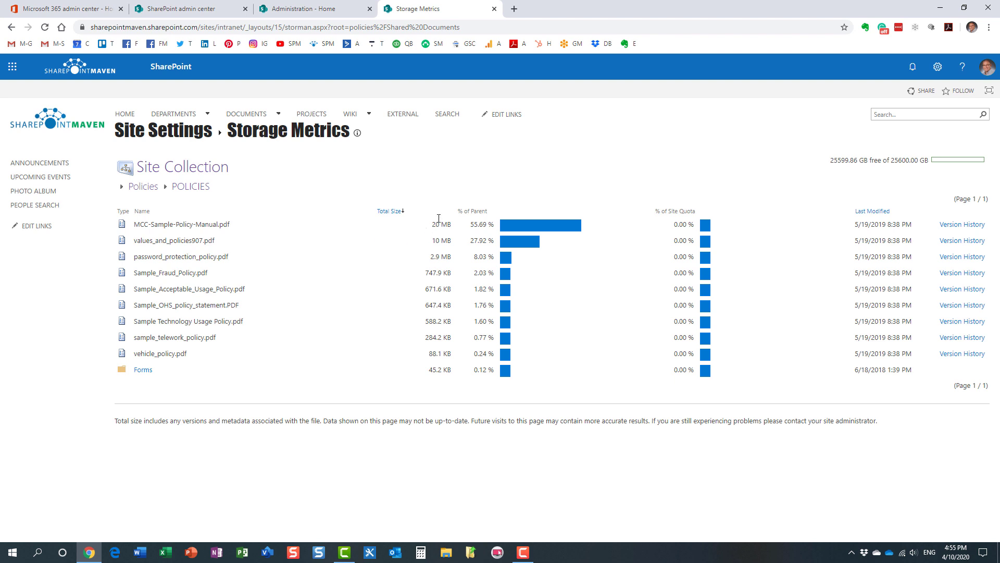
{"action": "mouse_move", "coordinate": [431, 219]}
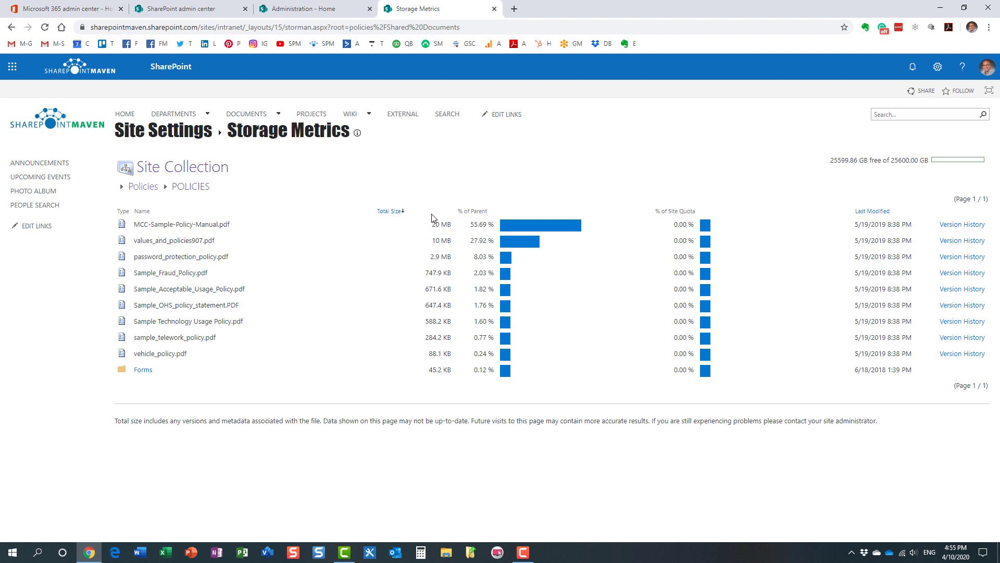
{"action": "mouse_move", "coordinate": [277, 225]}
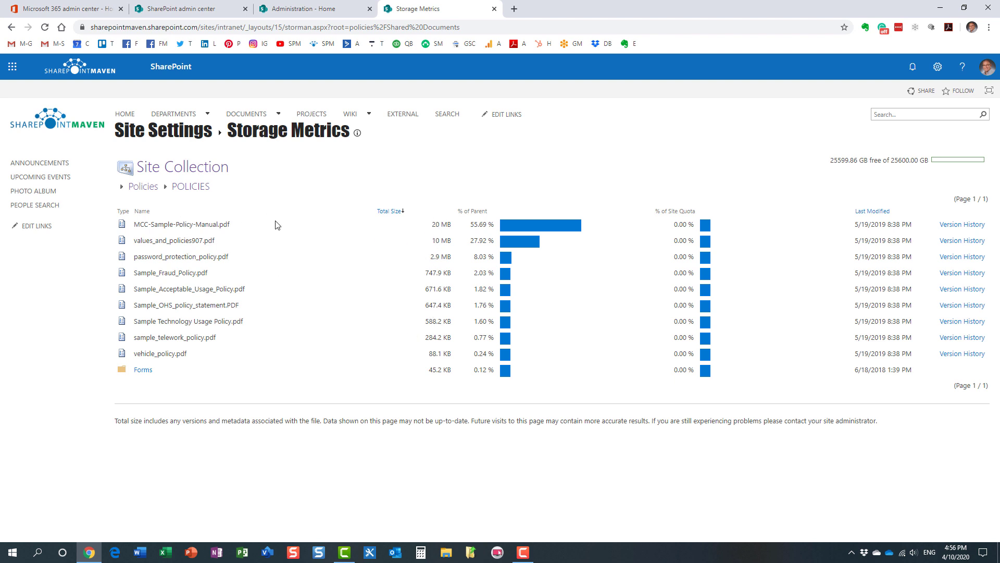
{"action": "mouse_move", "coordinate": [457, 237]}
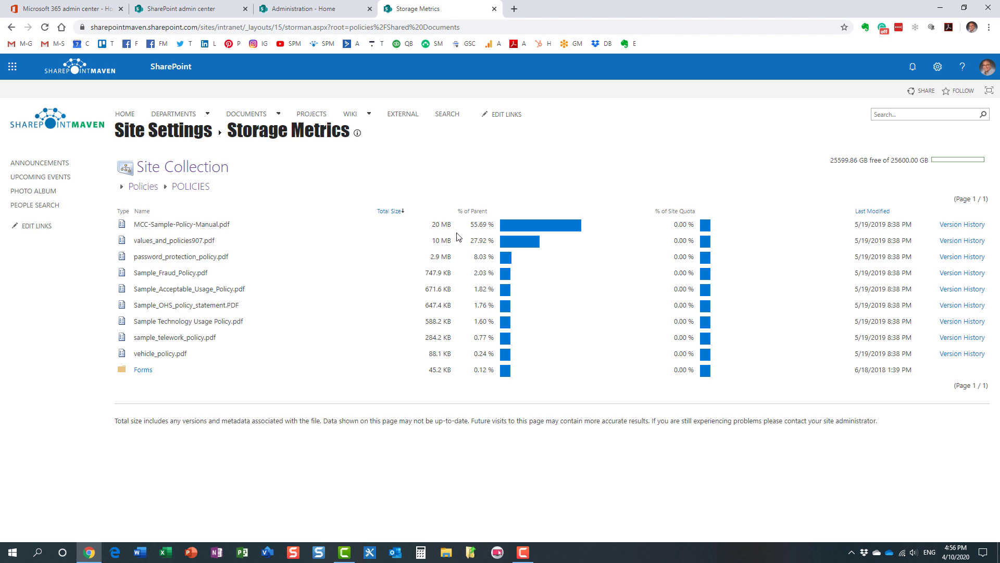
{"action": "mouse_move", "coordinate": [431, 238]}
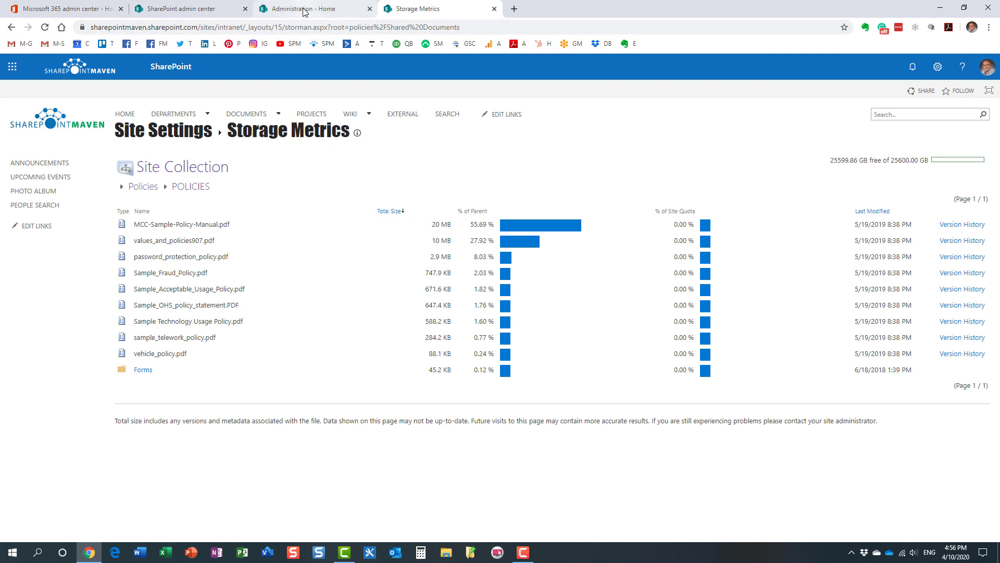
{"action": "mouse_move", "coordinate": [303, 9]}
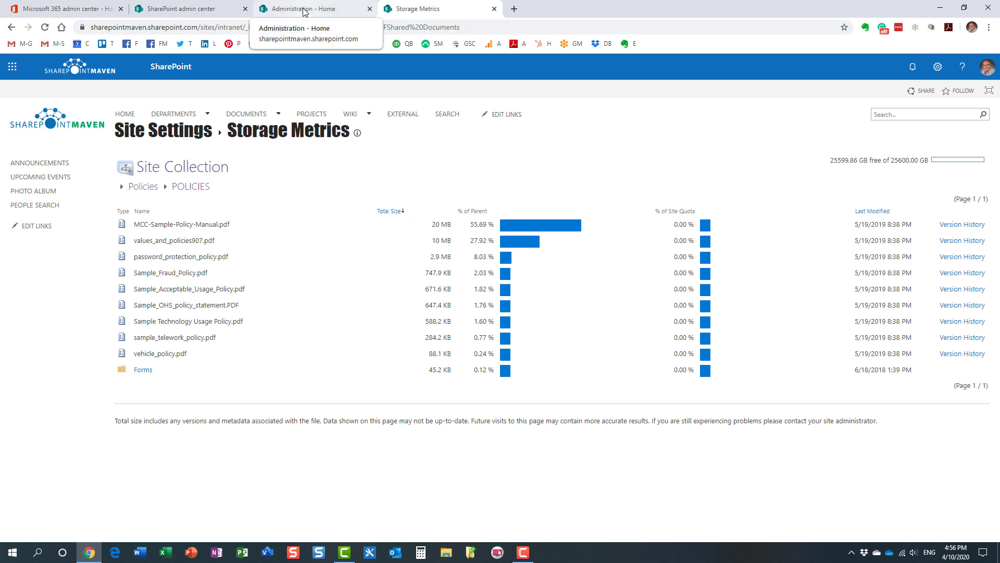
Step: Switch between the Storage Metrics and Administration - Home tabs, ending on Administration
{"action": "left_click", "coordinate": [313, 8]}
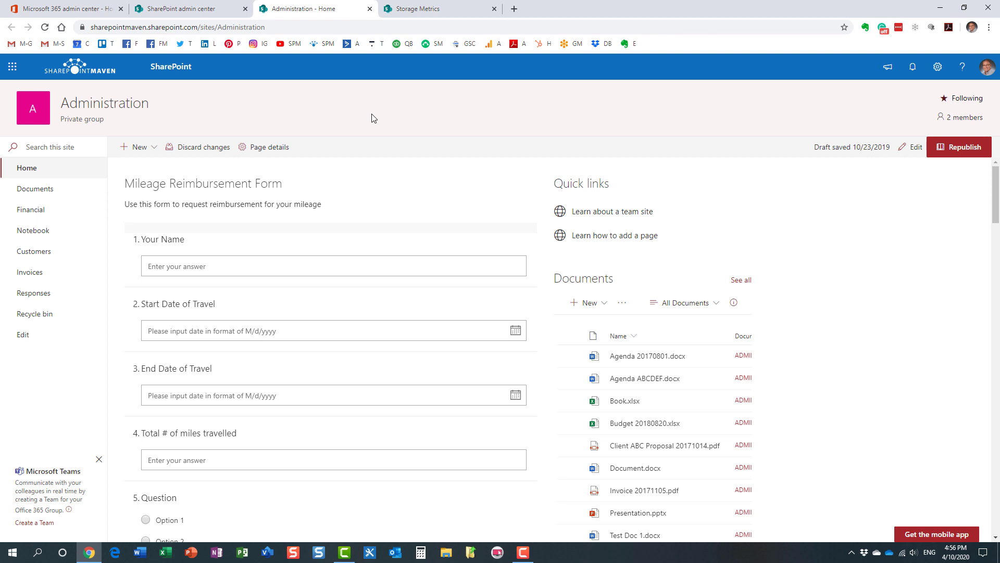
{"action": "left_click", "coordinate": [439, 8]}
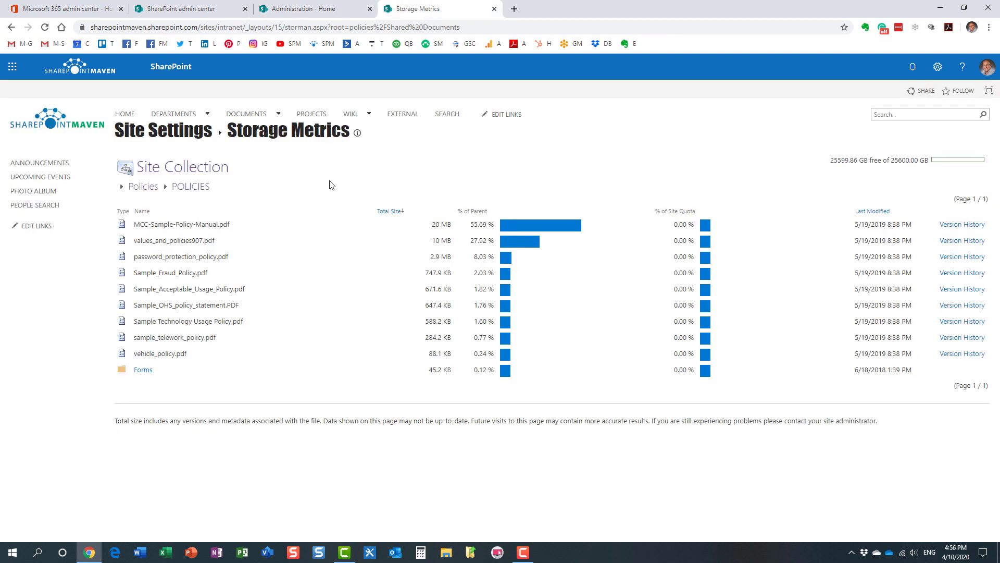
{"action": "left_click", "coordinate": [246, 113]}
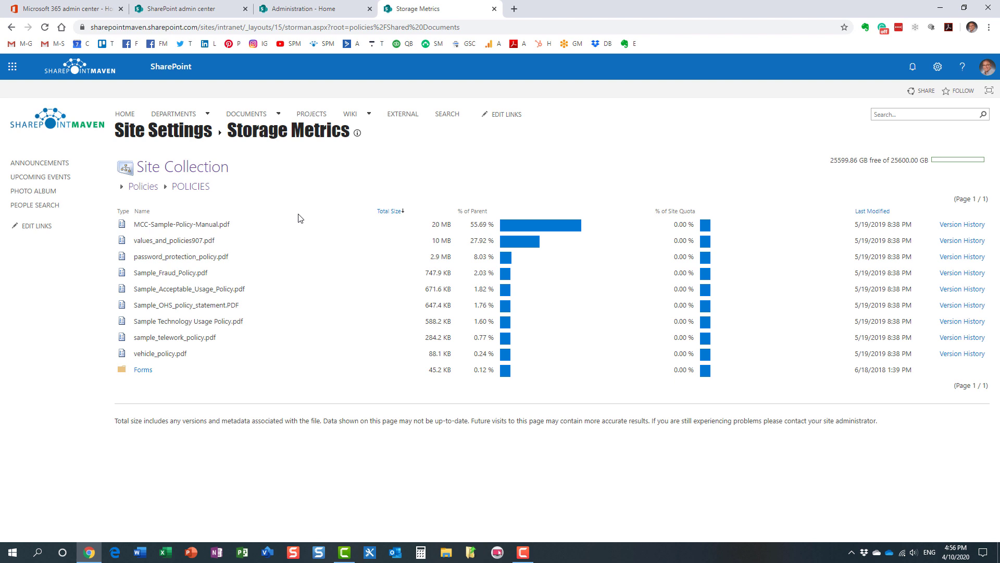
{"action": "left_click", "coordinate": [312, 8]}
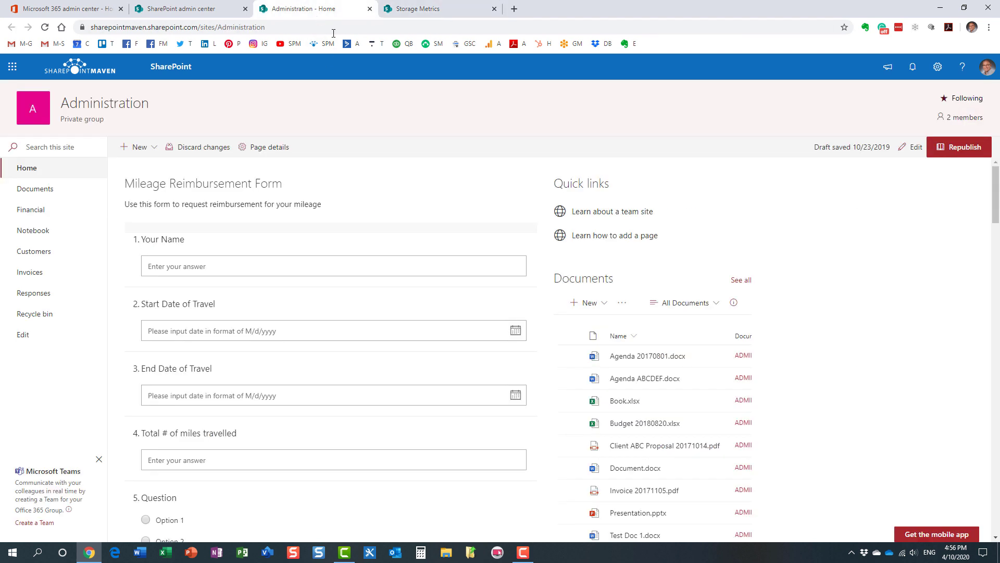
{"action": "mouse_move", "coordinate": [295, 133]}
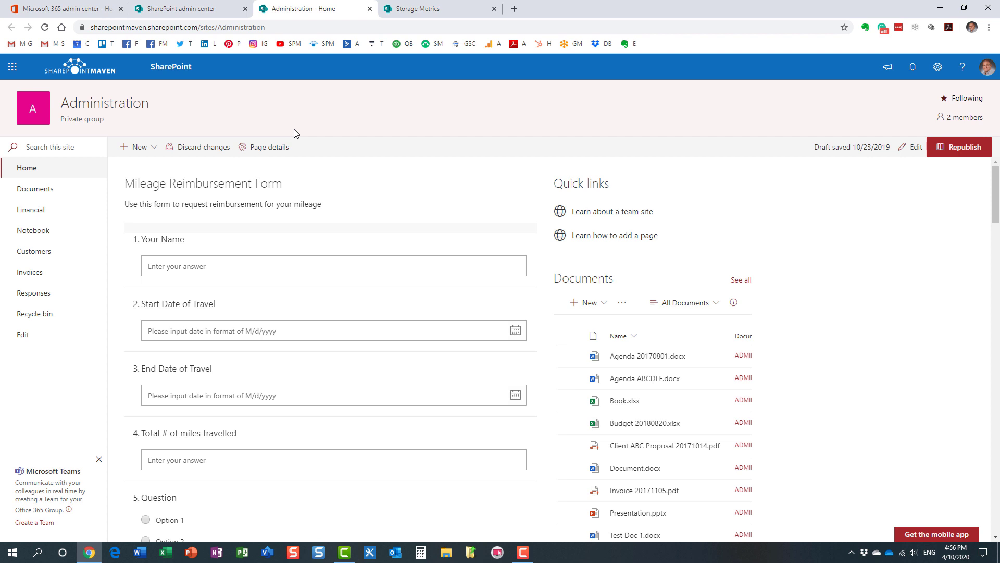
{"action": "mouse_move", "coordinate": [293, 133]}
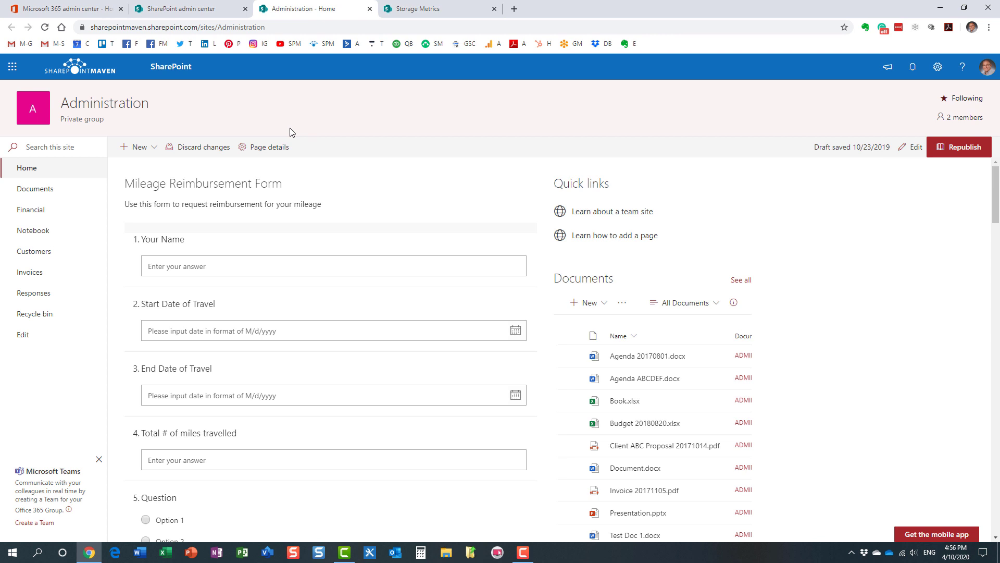
{"action": "mouse_move", "coordinate": [921, 99]}
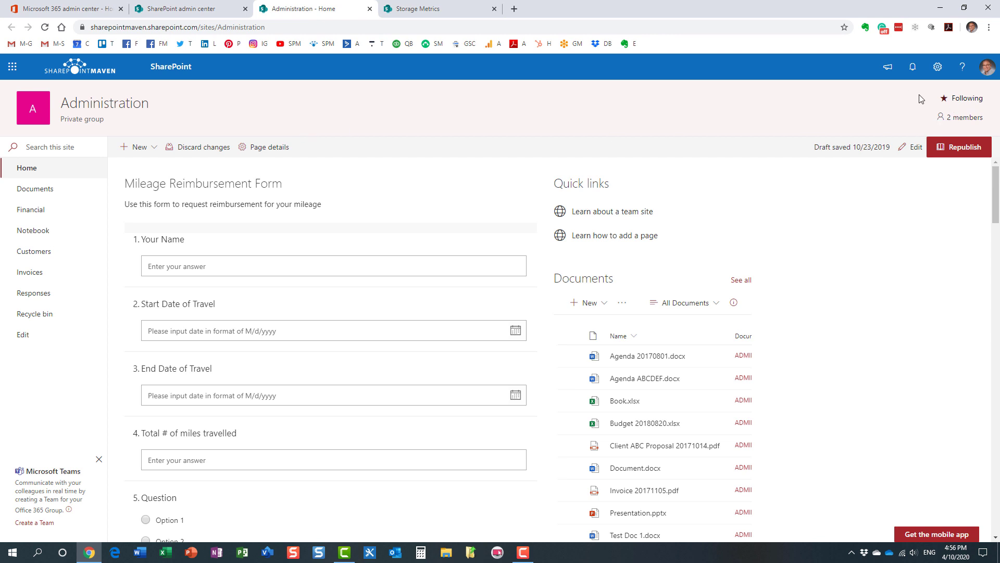
Step: Reach the Administration site's classic Site Settings through Site information and 'View all site settings'
{"action": "left_click", "coordinate": [937, 67]}
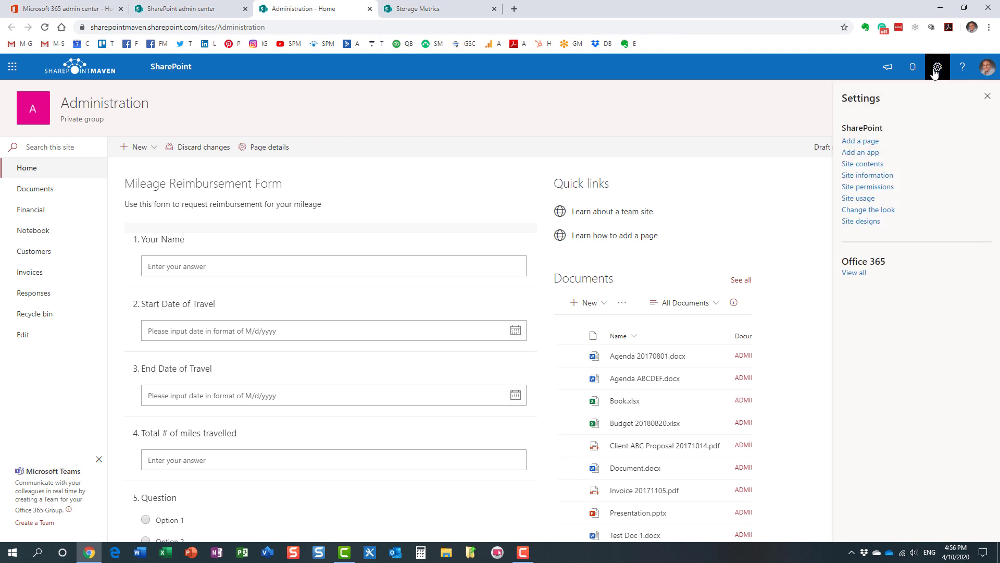
{"action": "mouse_move", "coordinate": [896, 183]}
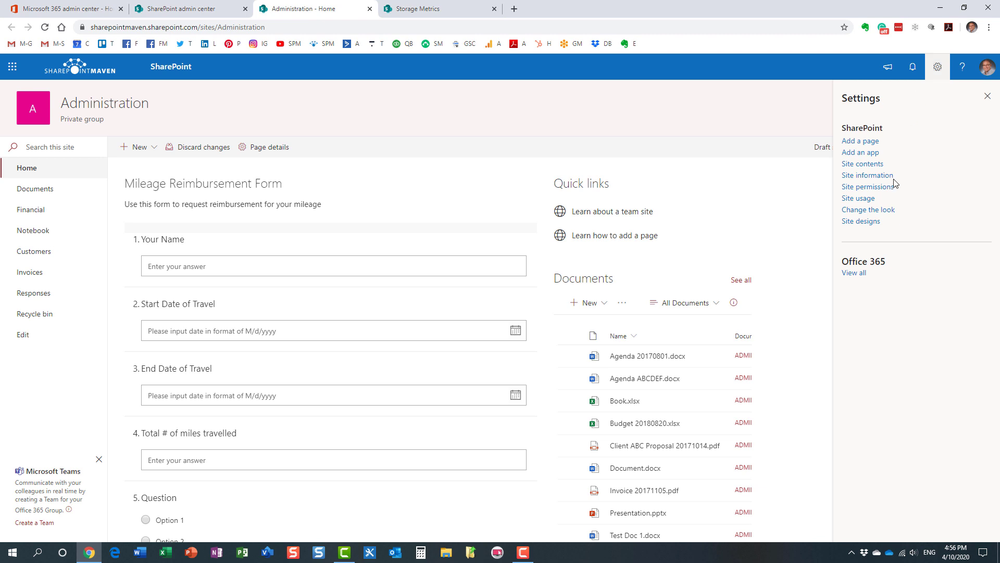
{"action": "left_click", "coordinate": [868, 175]}
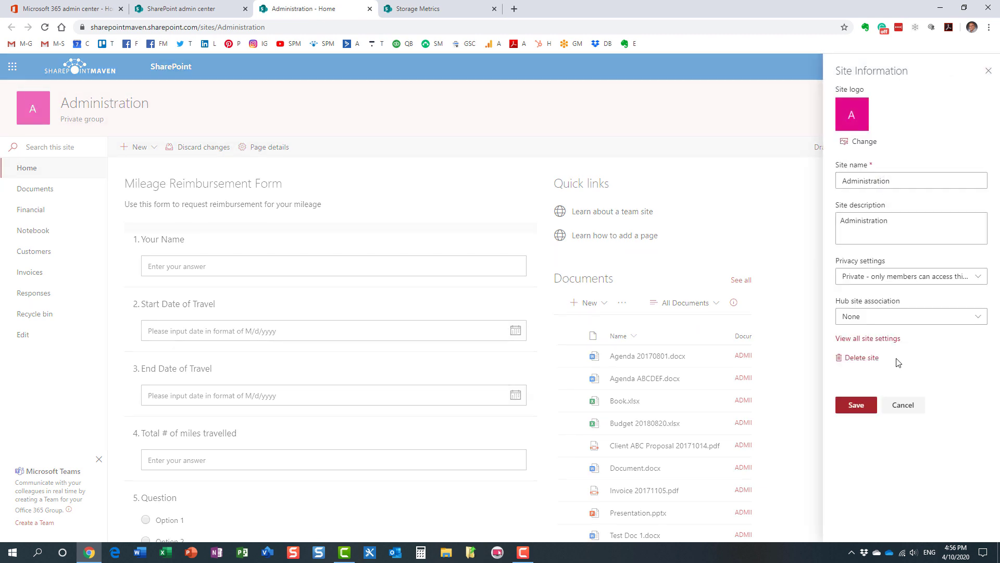
{"action": "left_click", "coordinate": [868, 338]}
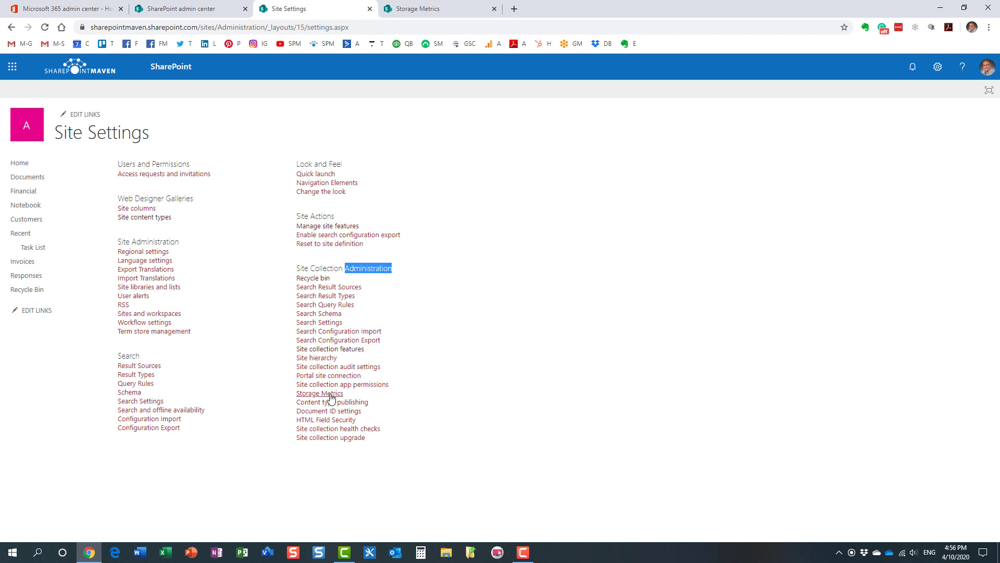
{"action": "mouse_move", "coordinate": [319, 394]}
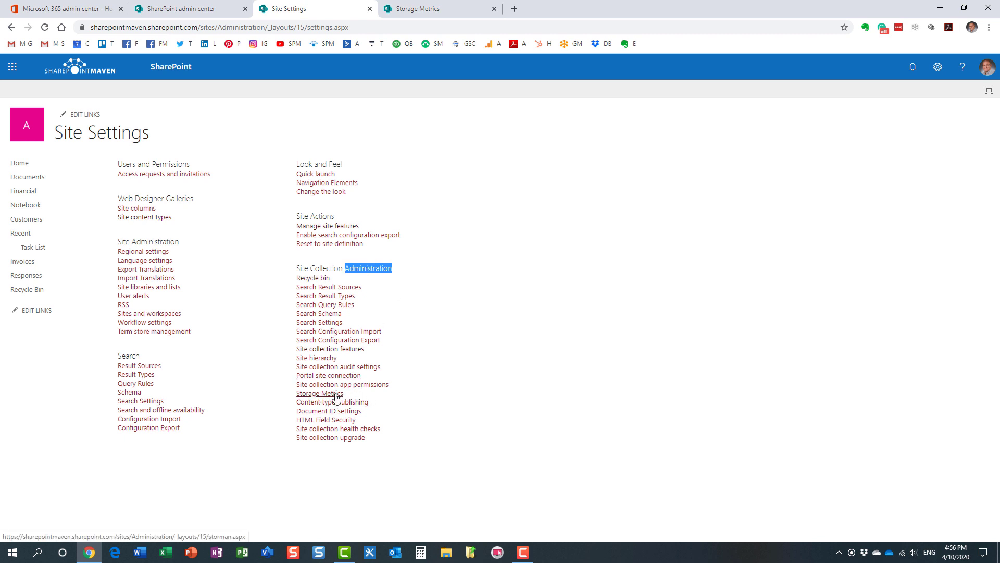
Step: Open Administration site's Storage Metrics, led by Site Assets at 3.4 MB
{"action": "left_click", "coordinate": [320, 394]}
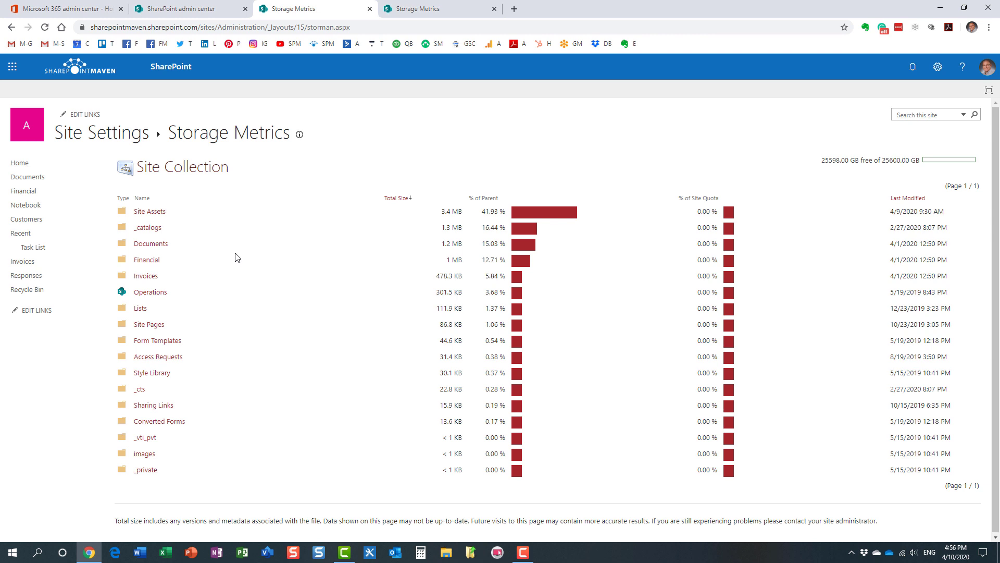
{"action": "mouse_move", "coordinate": [164, 302]}
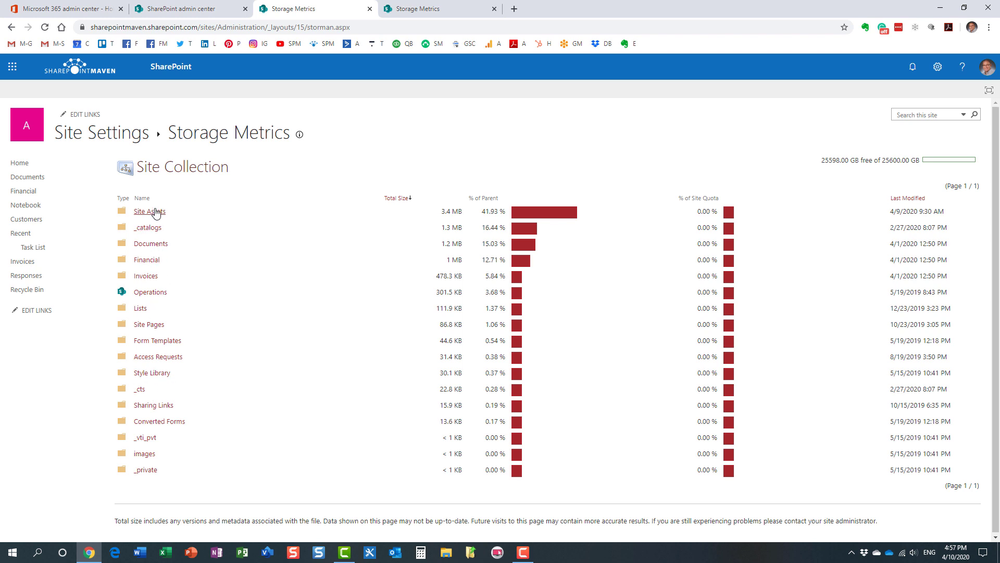
{"action": "mouse_move", "coordinate": [161, 231]}
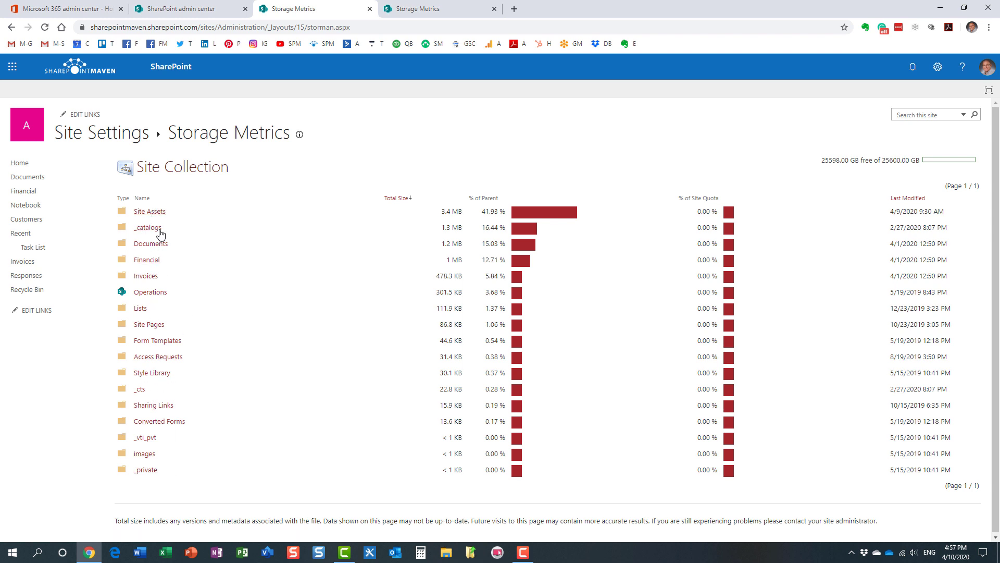
{"action": "mouse_move", "coordinate": [236, 215]}
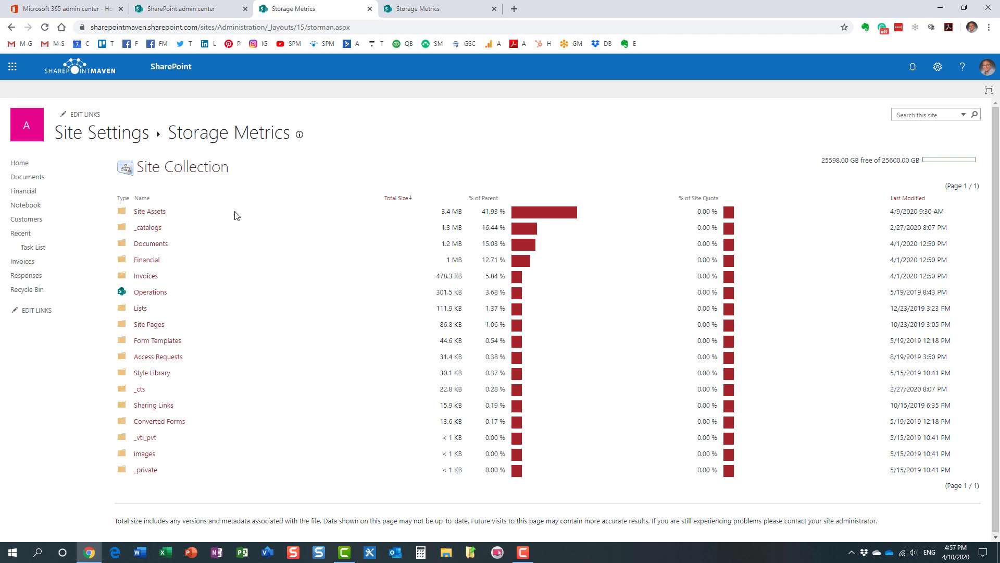
{"action": "mouse_move", "coordinate": [446, 276]}
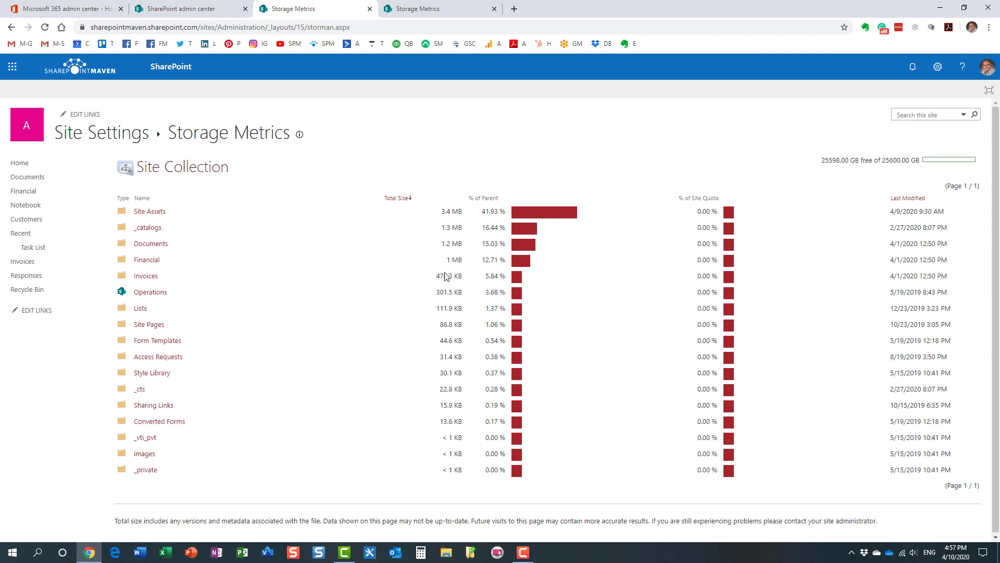
{"action": "mouse_move", "coordinate": [452, 372]}
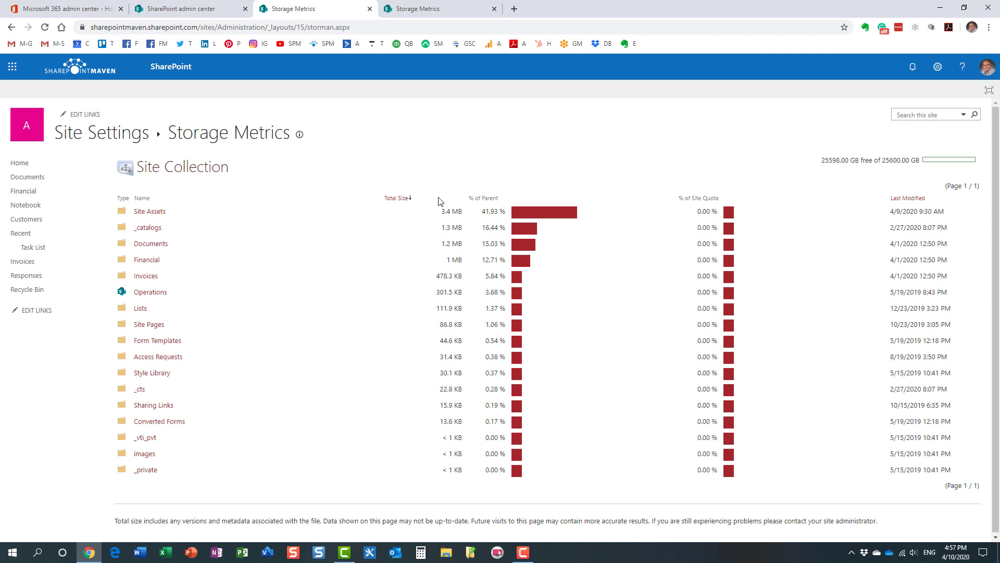
{"action": "mouse_move", "coordinate": [305, 290]}
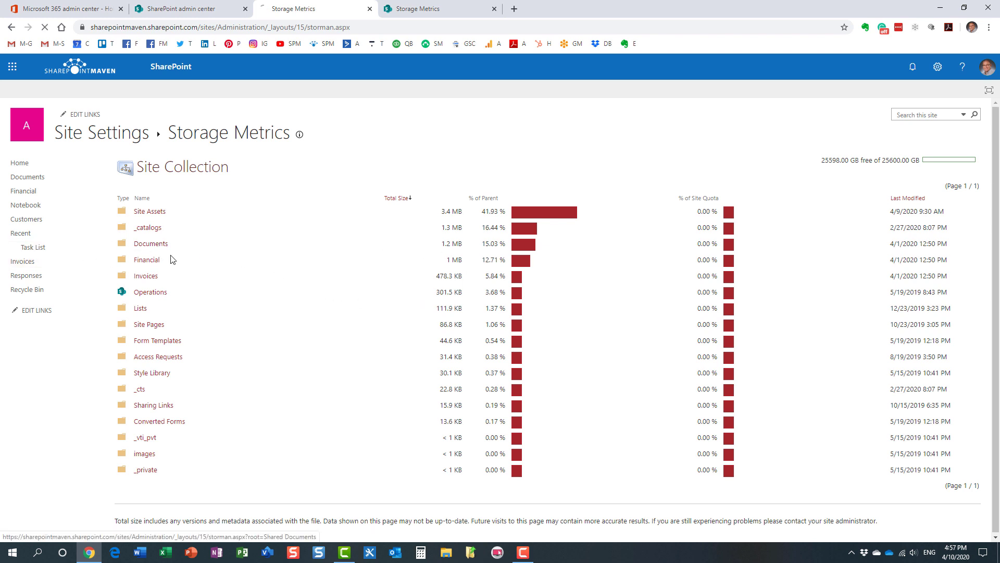
Step: Drill into Documents and its Forms folder, then return to Documents, showing Presentation.pptx at 189.3 KB
{"action": "left_click", "coordinate": [151, 243]}
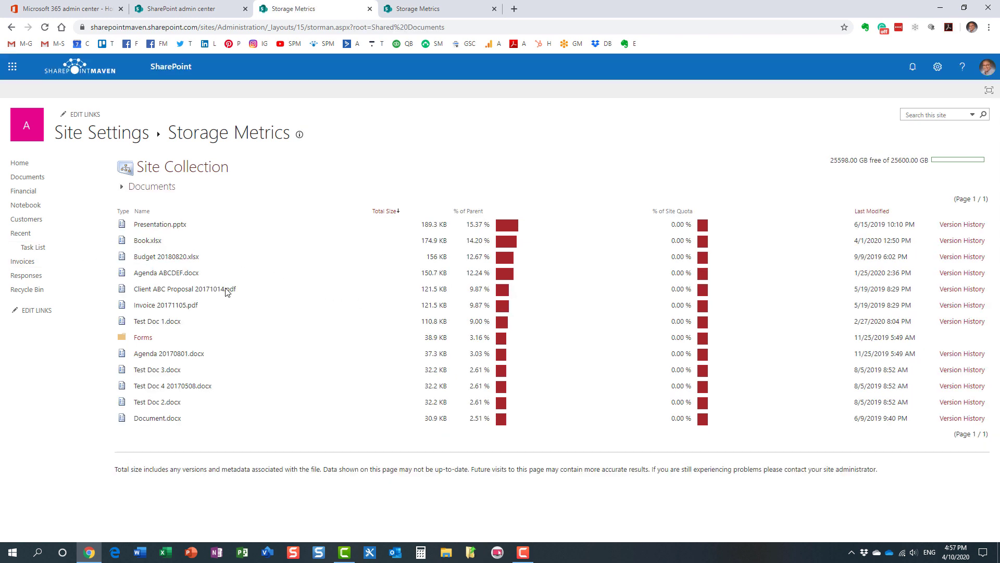
{"action": "mouse_move", "coordinate": [142, 338]}
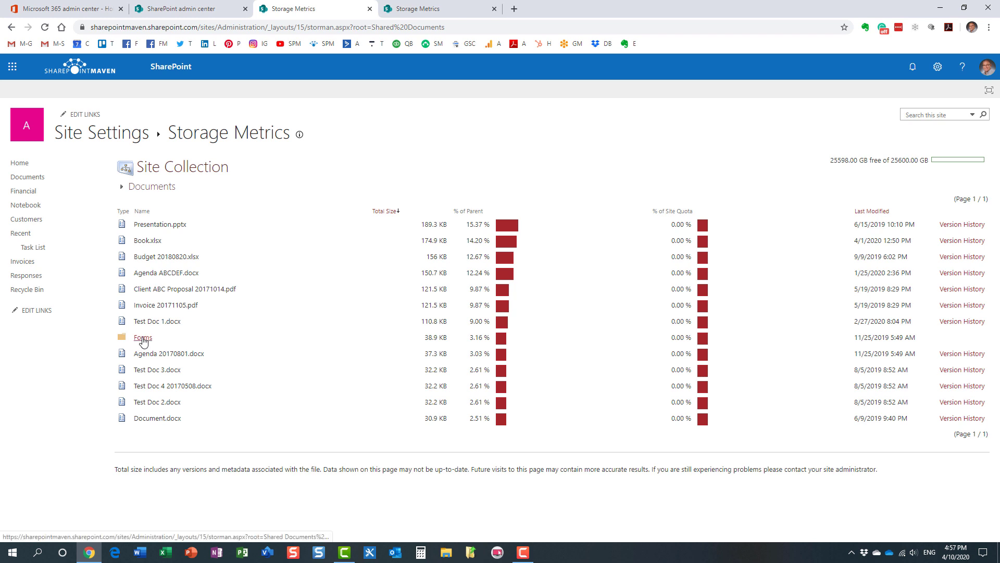
{"action": "left_click", "coordinate": [143, 337]}
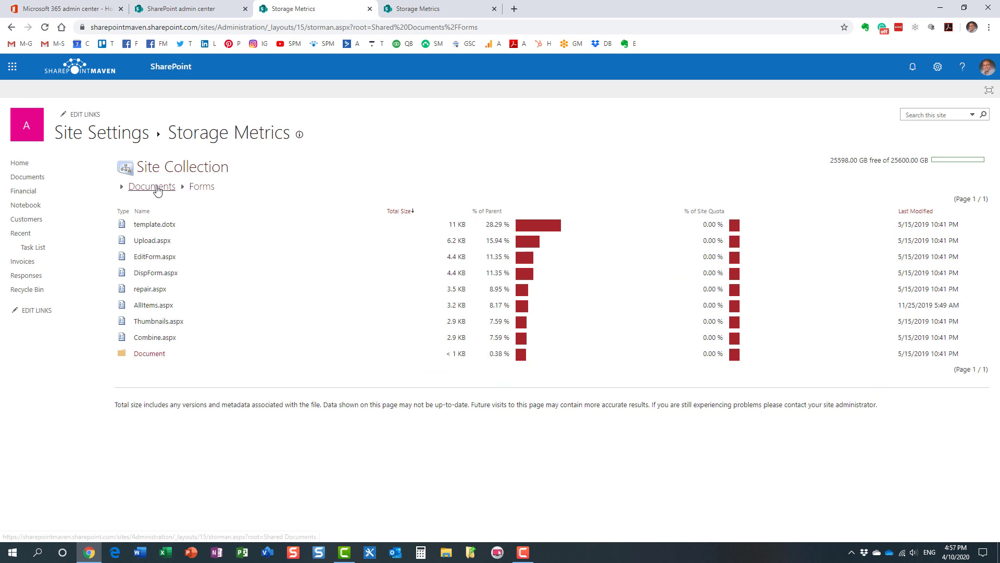
{"action": "left_click", "coordinate": [151, 186]}
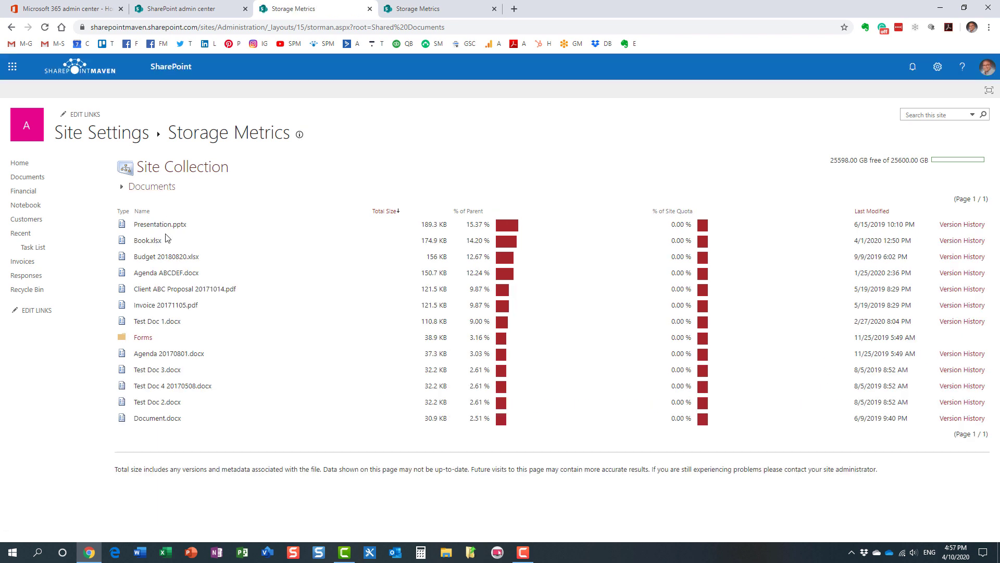
{"action": "mouse_move", "coordinate": [204, 256]}
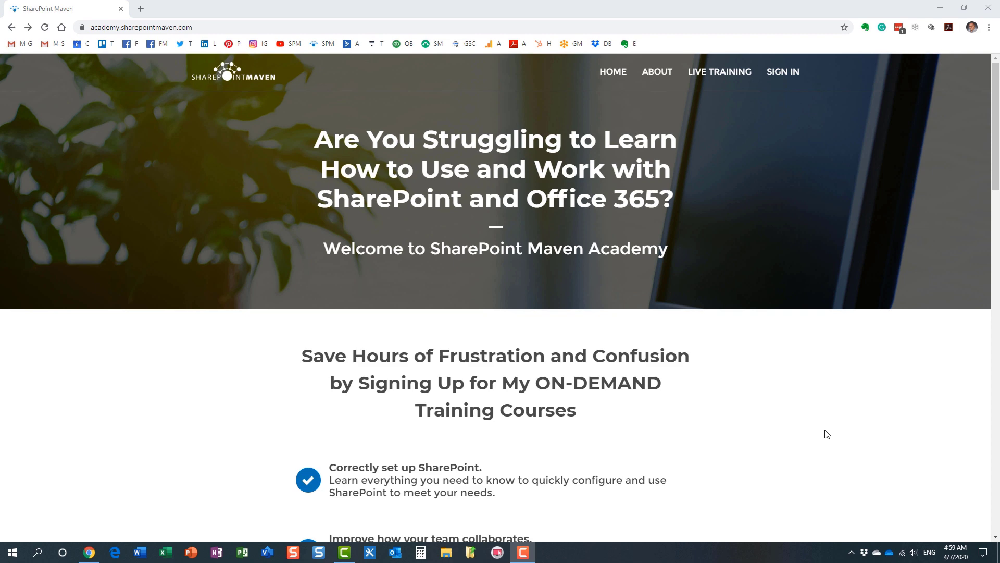
{"action": "mouse_move", "coordinate": [620, 456]}
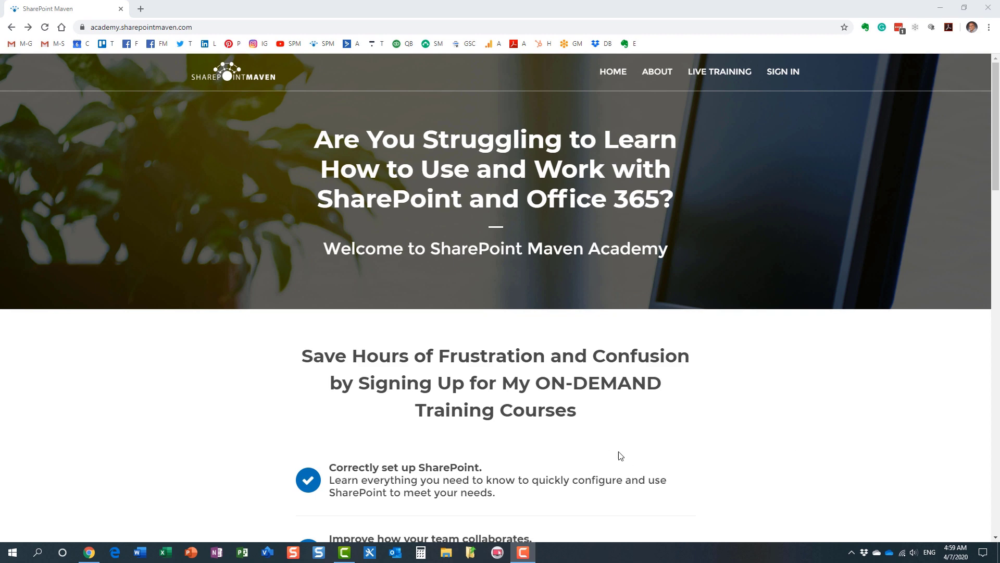
Step: Open the 'For Site Owners' courses: SharePoint Site Owner, Metadata, Advanced Document Management
{"action": "scroll", "scroll_direction": "down", "scroll_amount": 3}
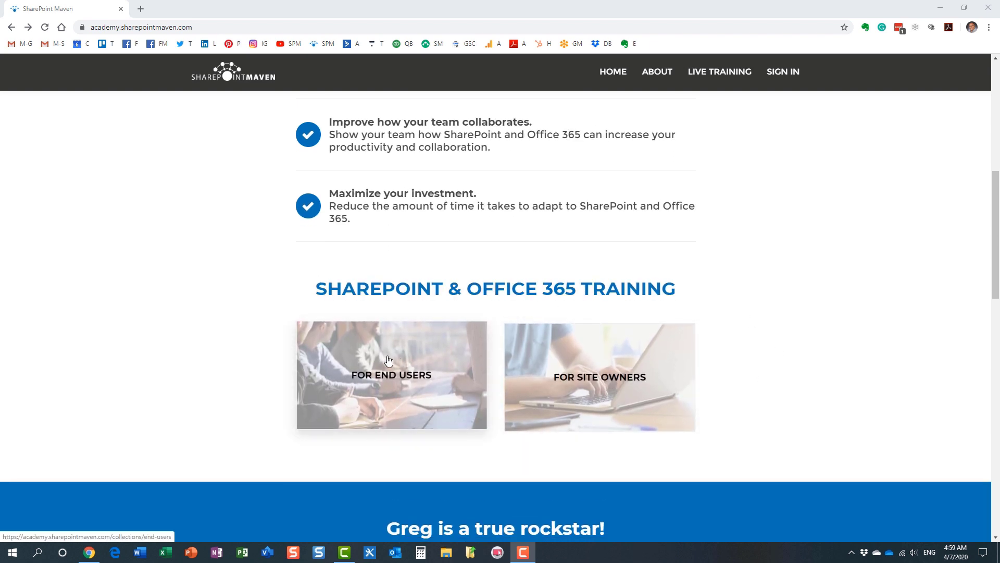
{"action": "left_click", "coordinate": [391, 375]}
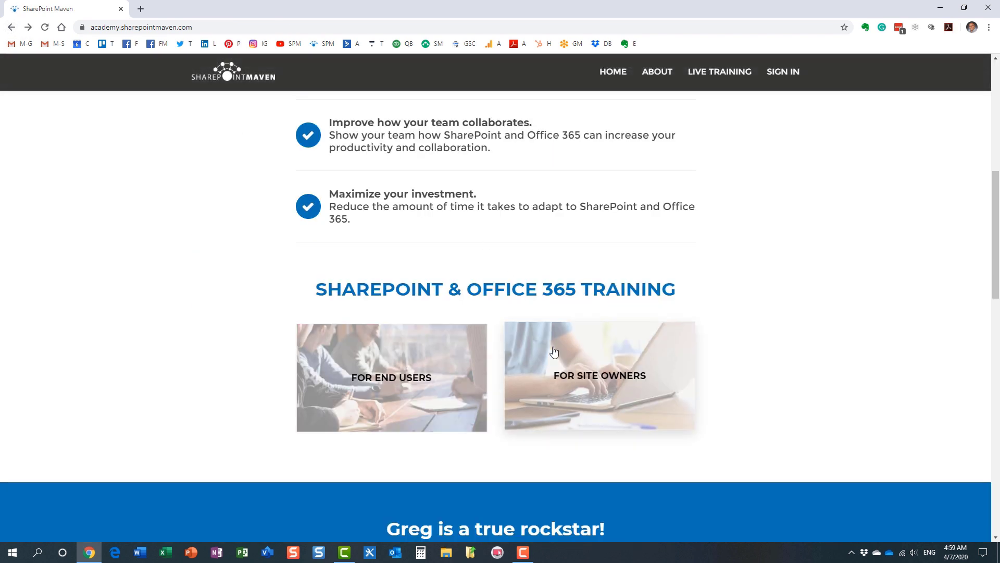
{"action": "left_click", "coordinate": [599, 375]}
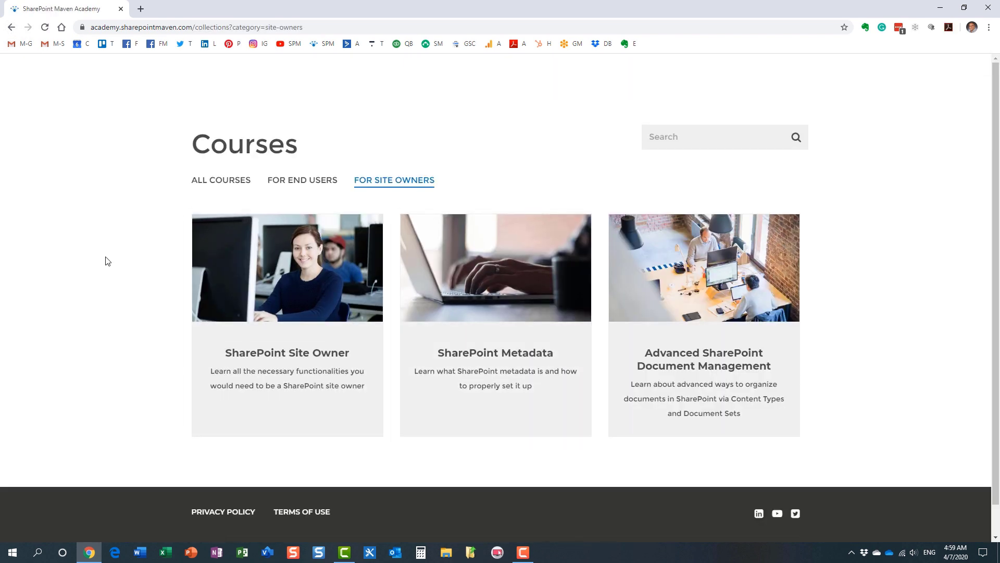